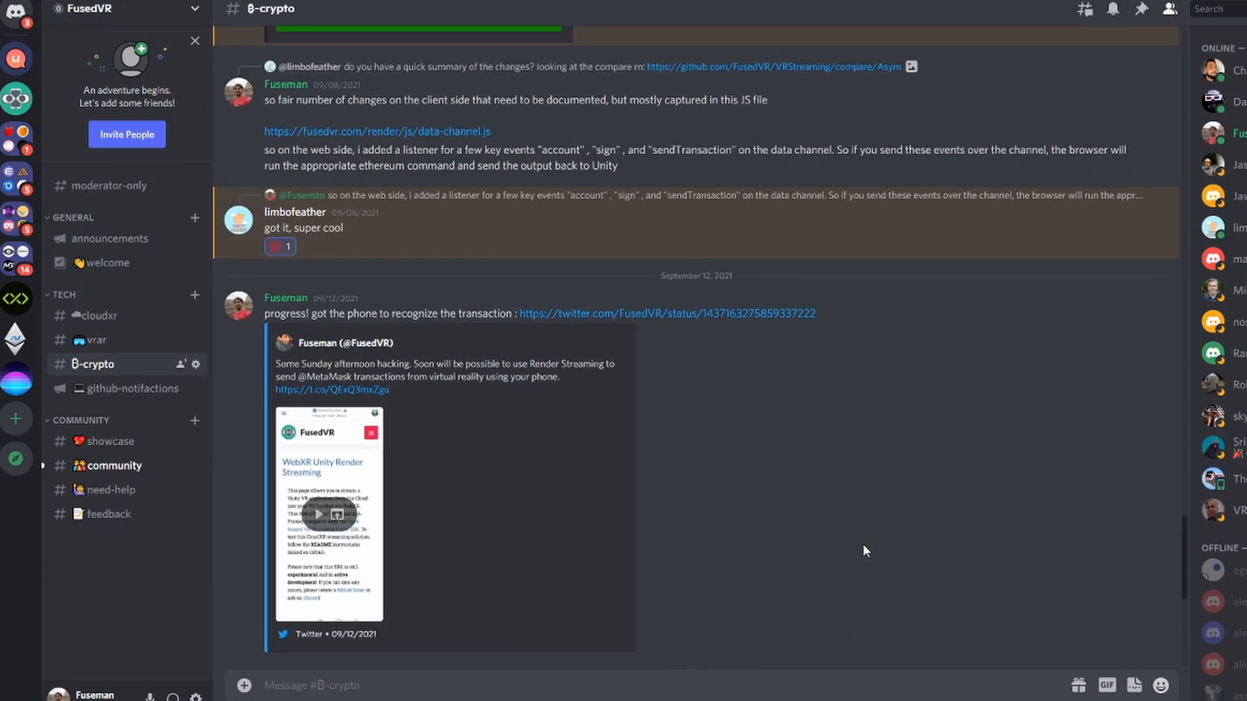
# Scroll further down the #B-crypto channel discussion before leaving Discord for Remix.
pyautogui.scroll(-3)
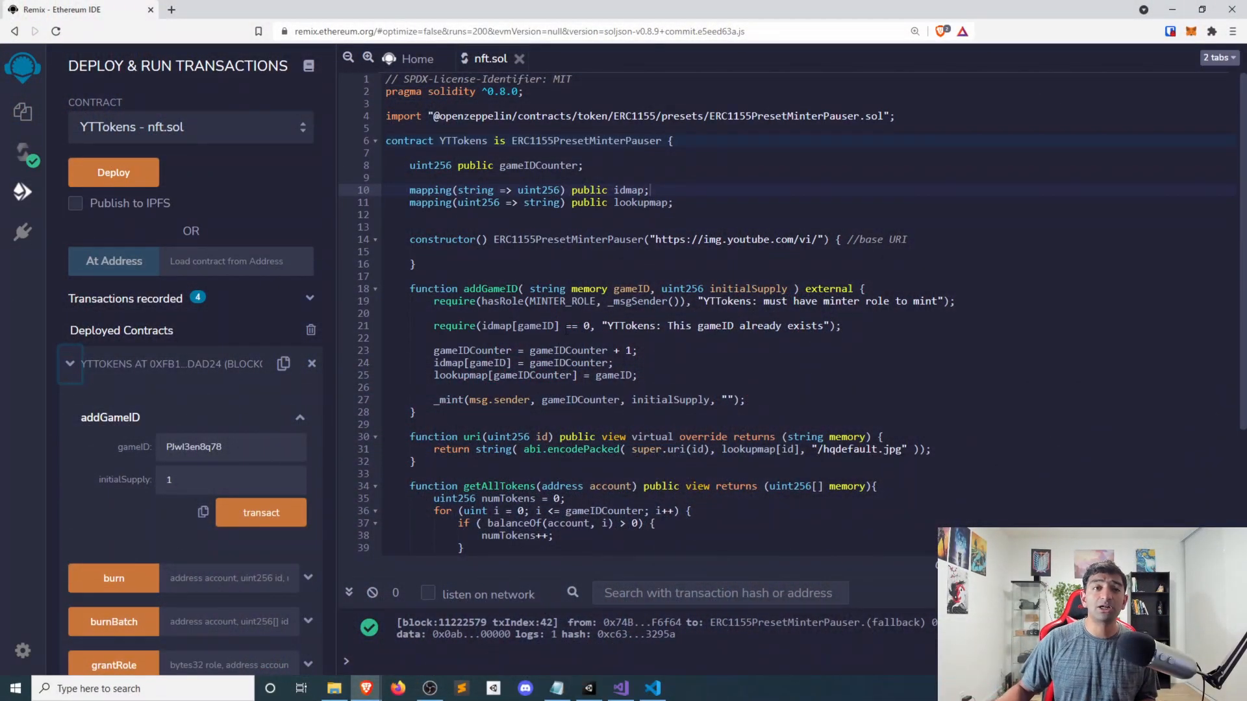
# Check MetaMask shows Ropsten with ETH balance, then call balanceOf on the deployed YTTokens contract.
pyautogui.scroll(-3)
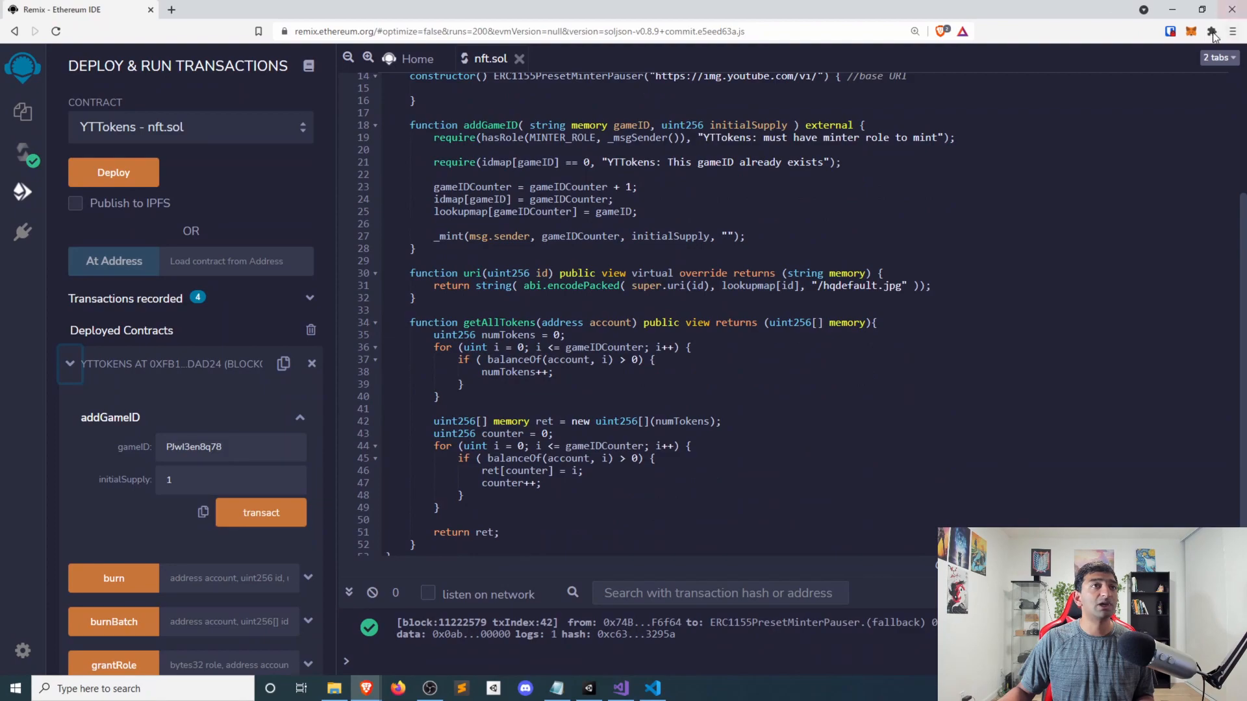
pyautogui.click(1195, 32)
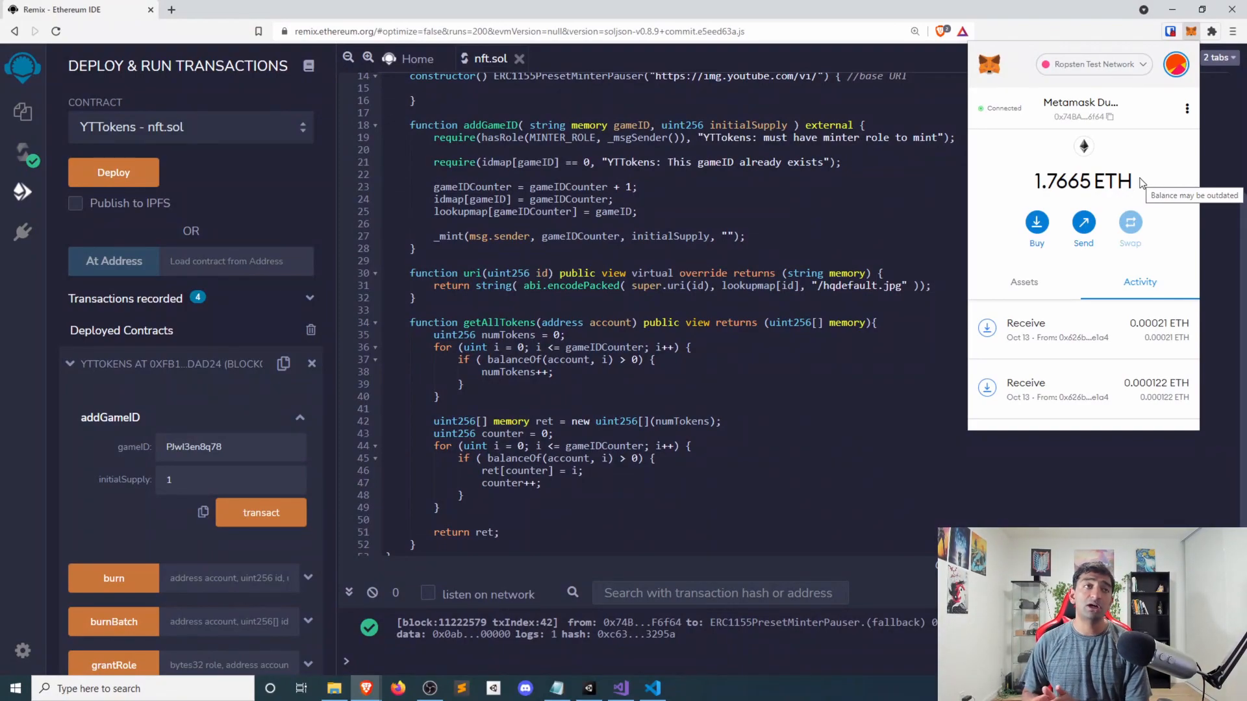
pyautogui.moveTo(1133, 83)
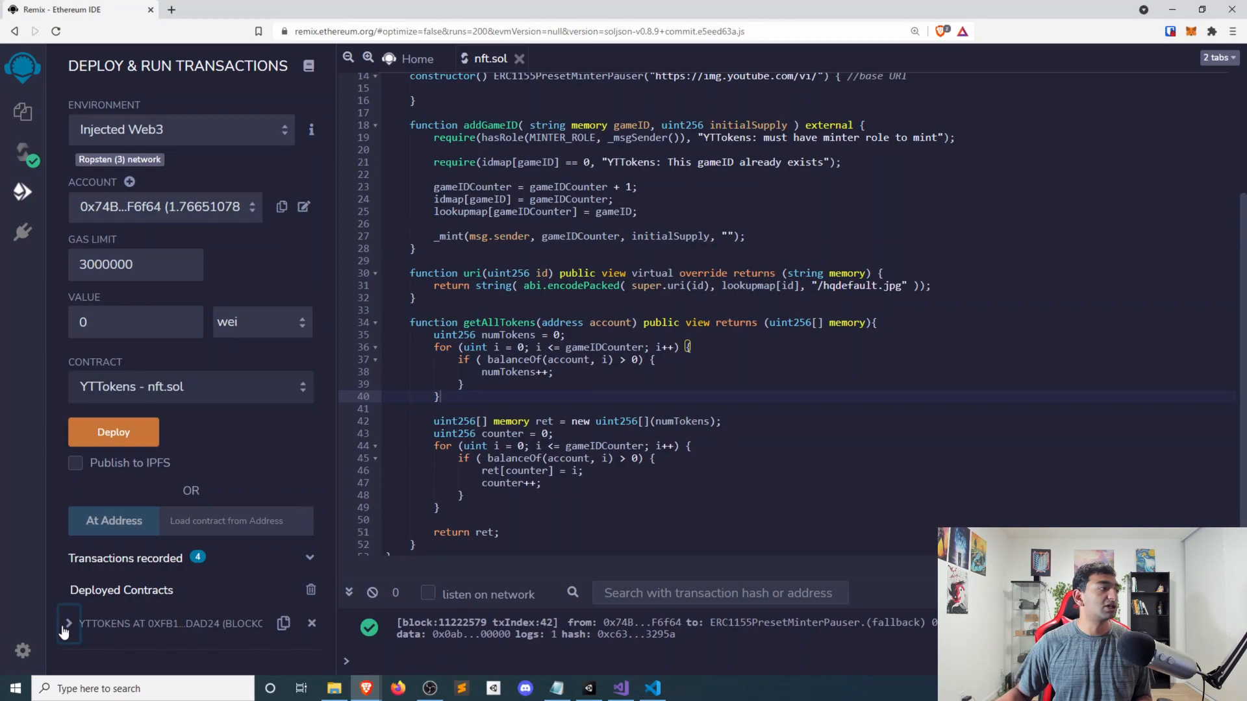
pyautogui.click(71, 625)
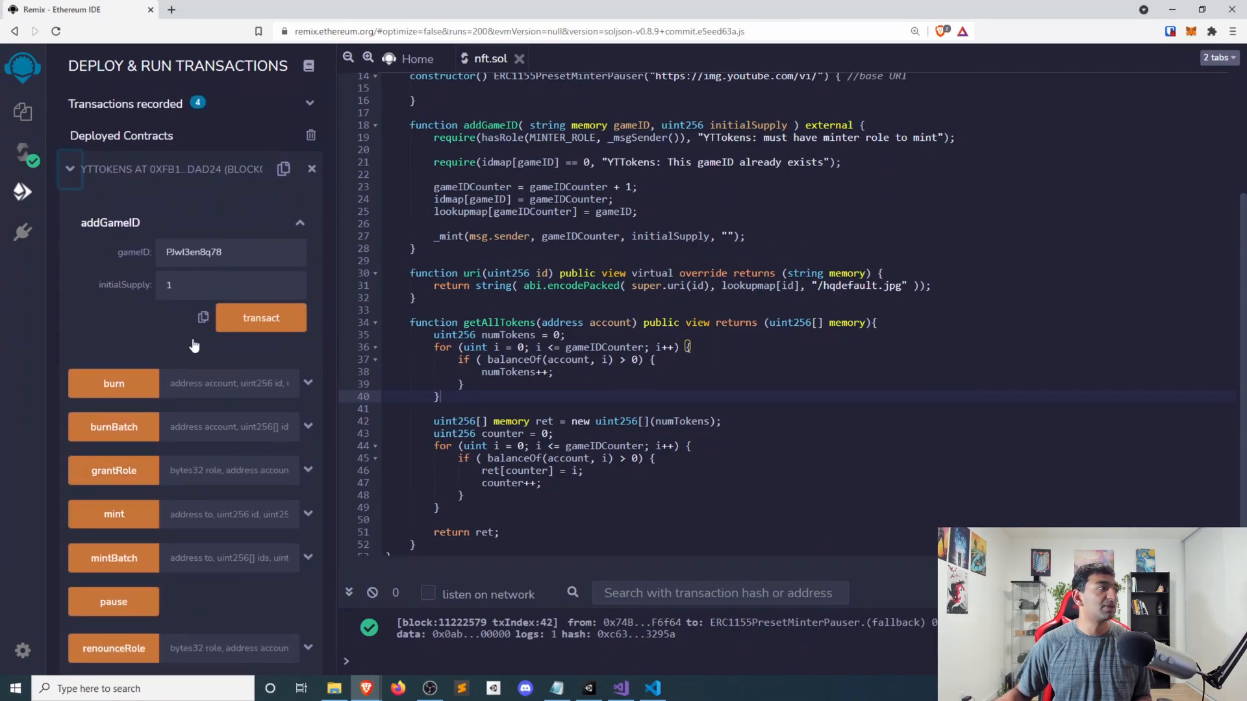
pyautogui.scroll(-3)
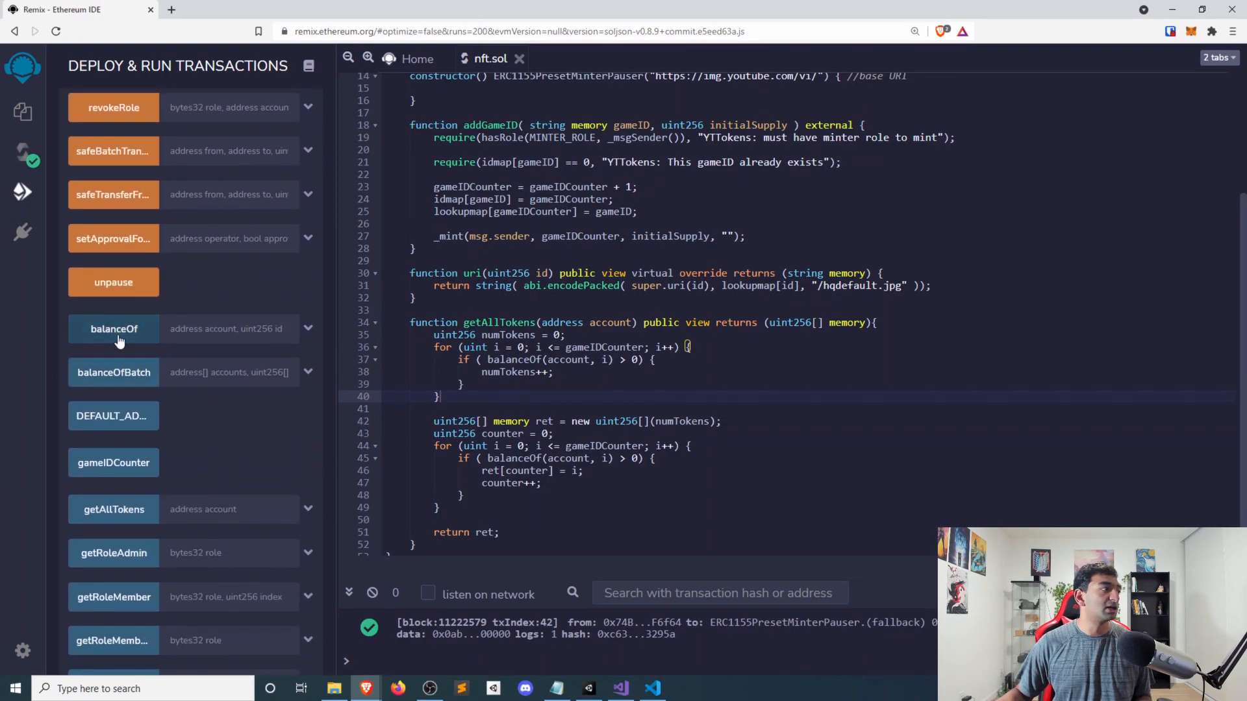
pyautogui.click(113, 462)
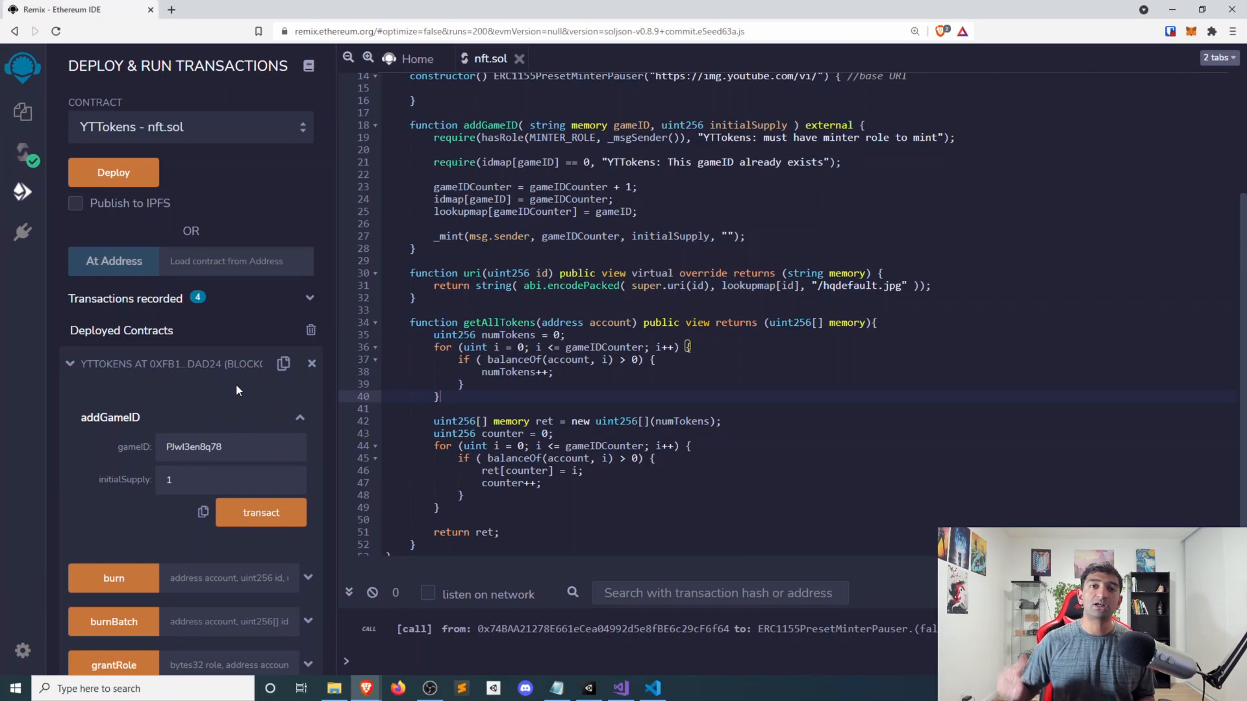
pyautogui.moveTo(31, 161)
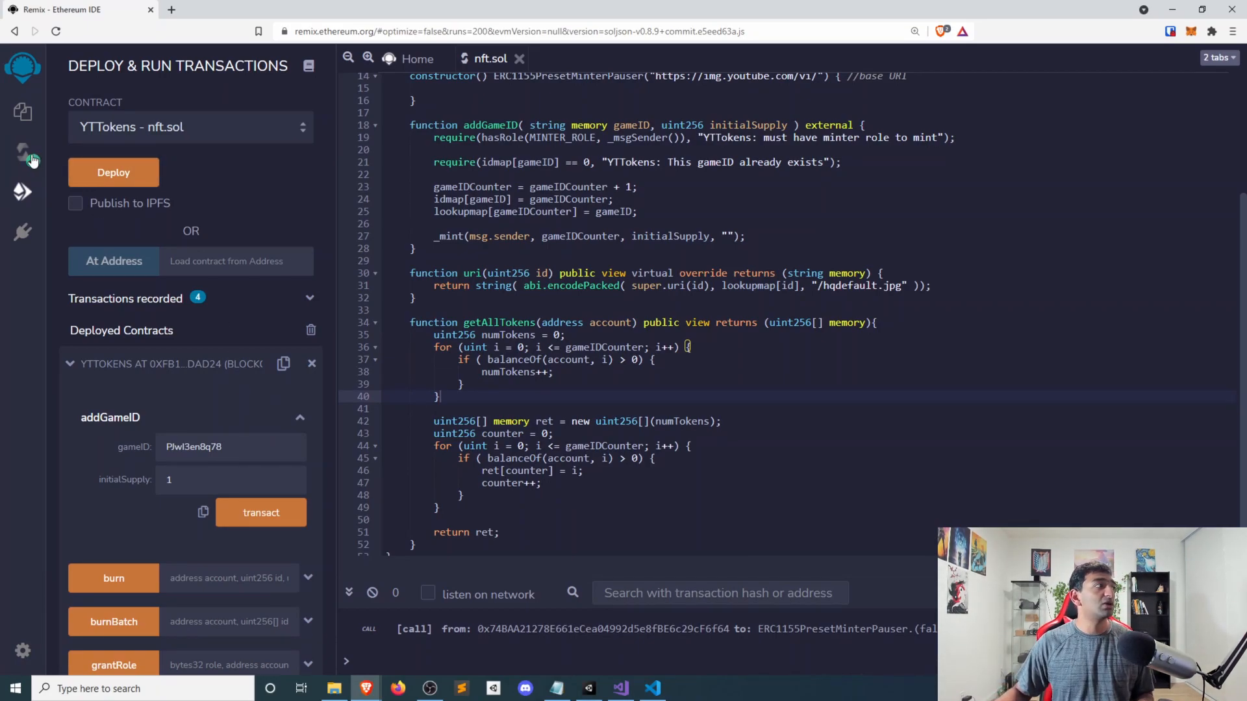
# Show the Solidity compiler panel for nft.sol and copy the compiled contract's ABI.
pyautogui.click(21, 153)
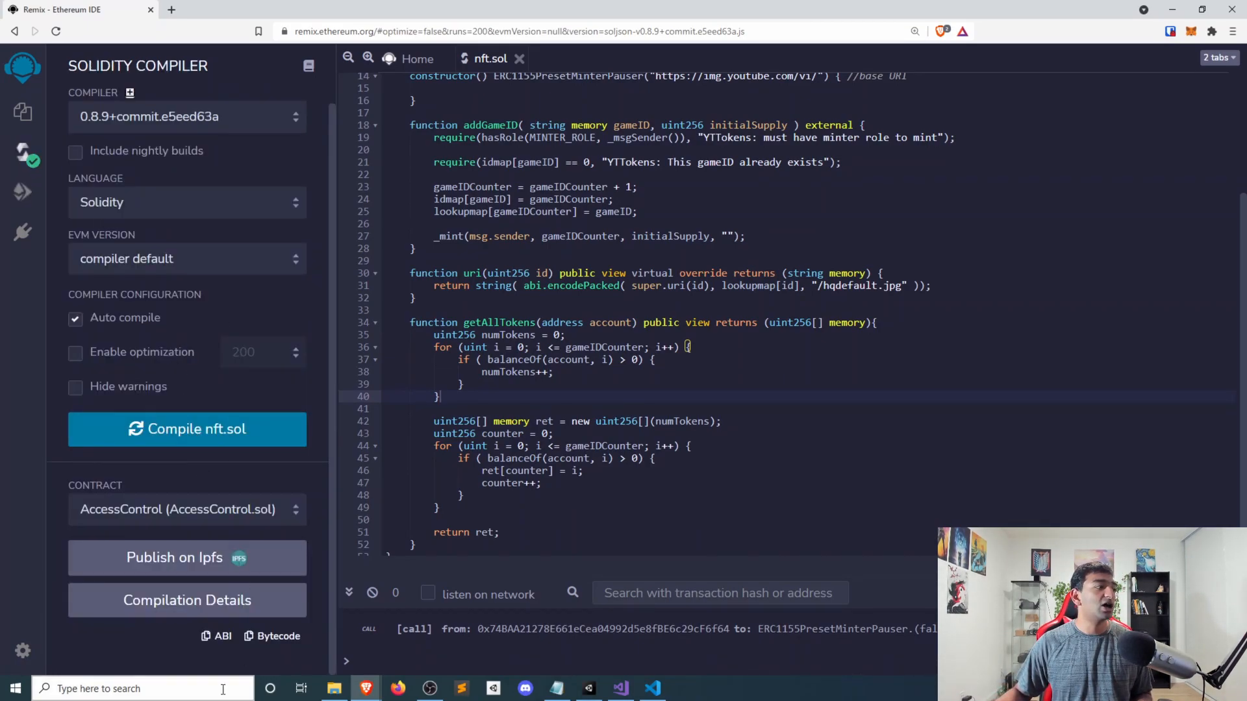
pyautogui.moveTo(220, 636)
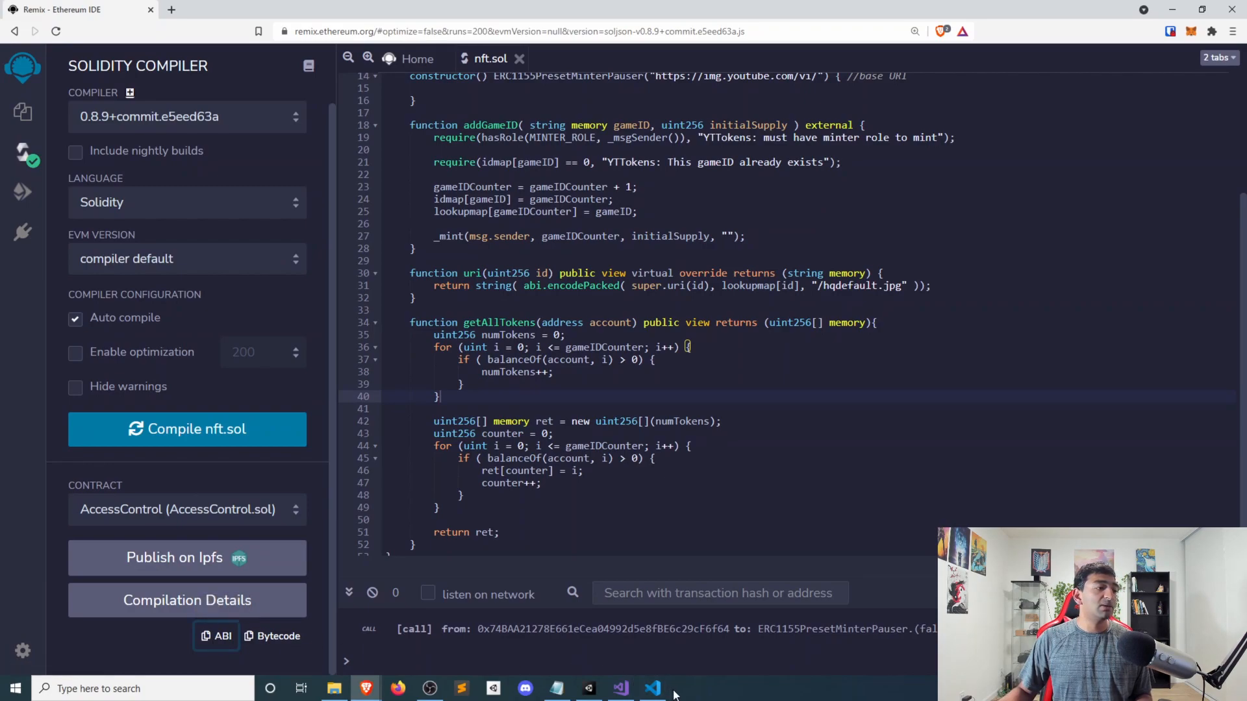
pyautogui.click(653, 688)
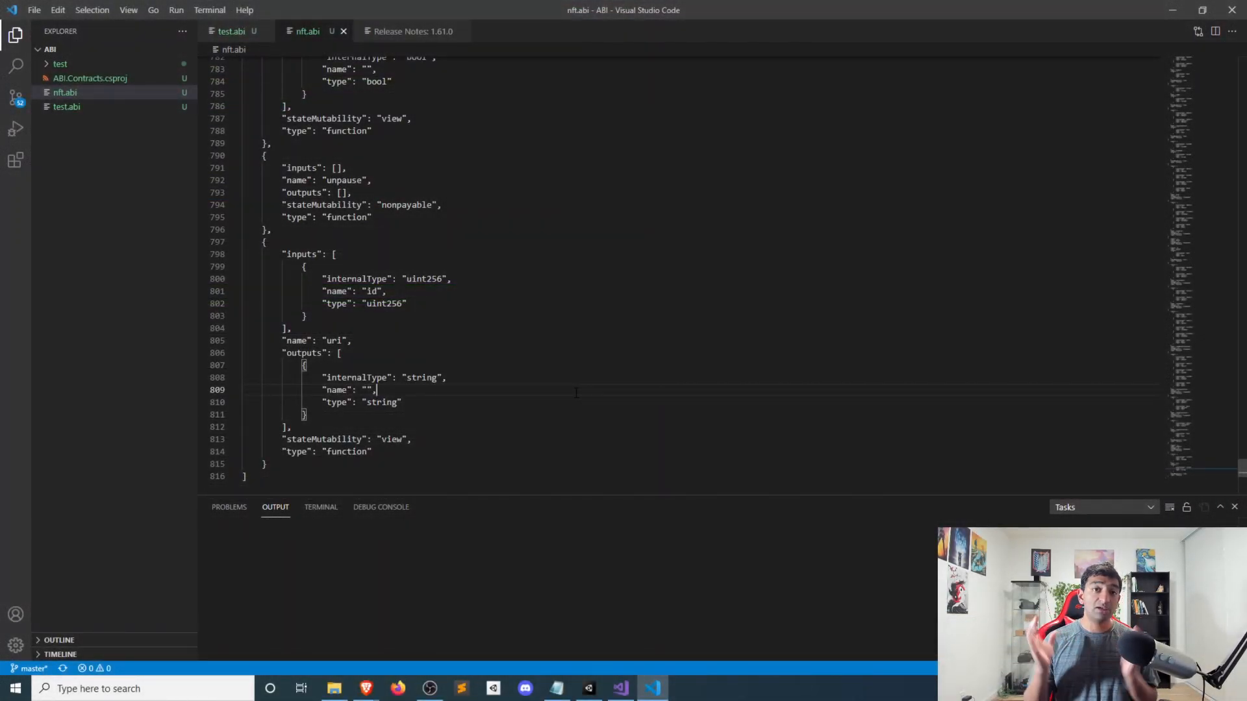
# Generate the Nethereum C# contract definition from nft.abi and view NftService.cs in the new nft folder.
pyautogui.scroll(3)
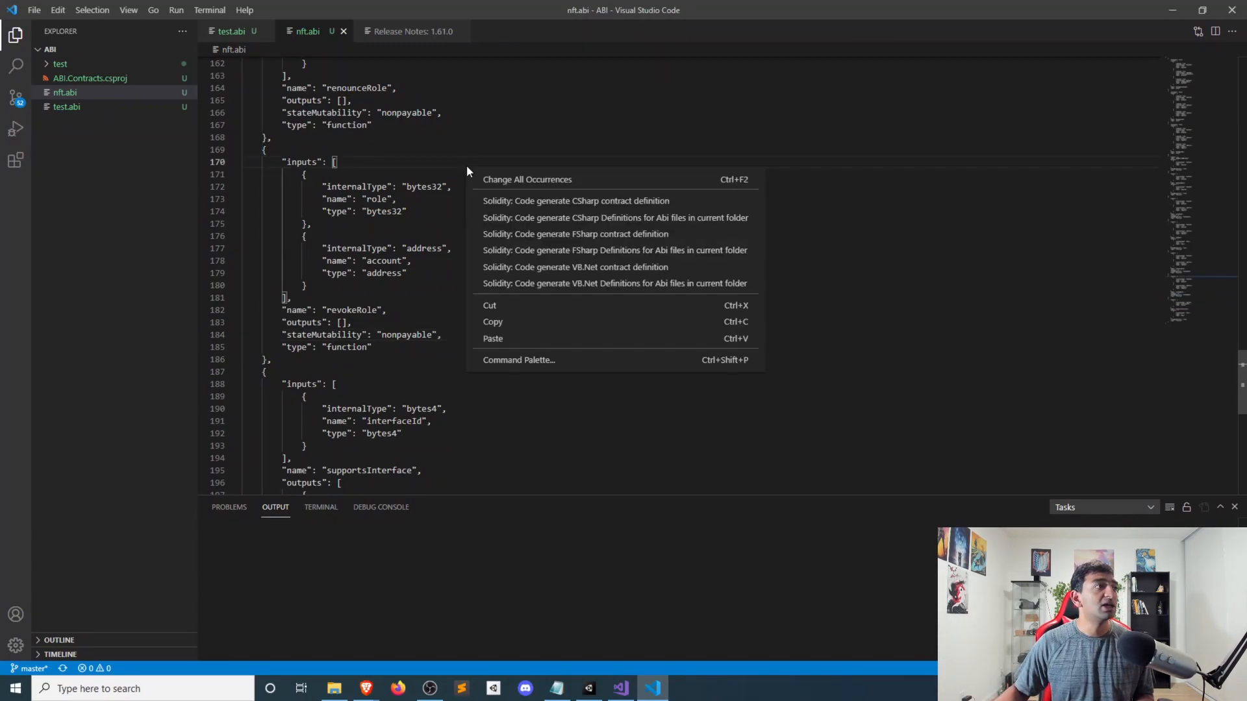
pyautogui.moveTo(550, 202)
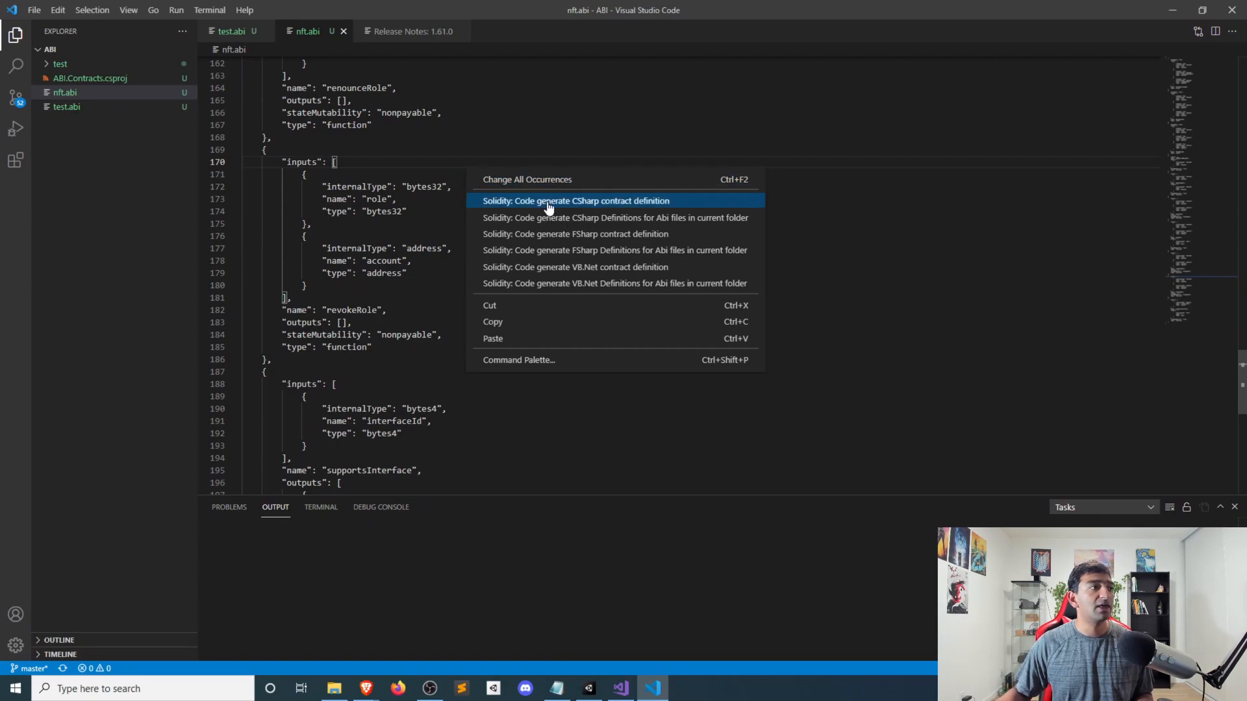
pyautogui.click(588, 200)
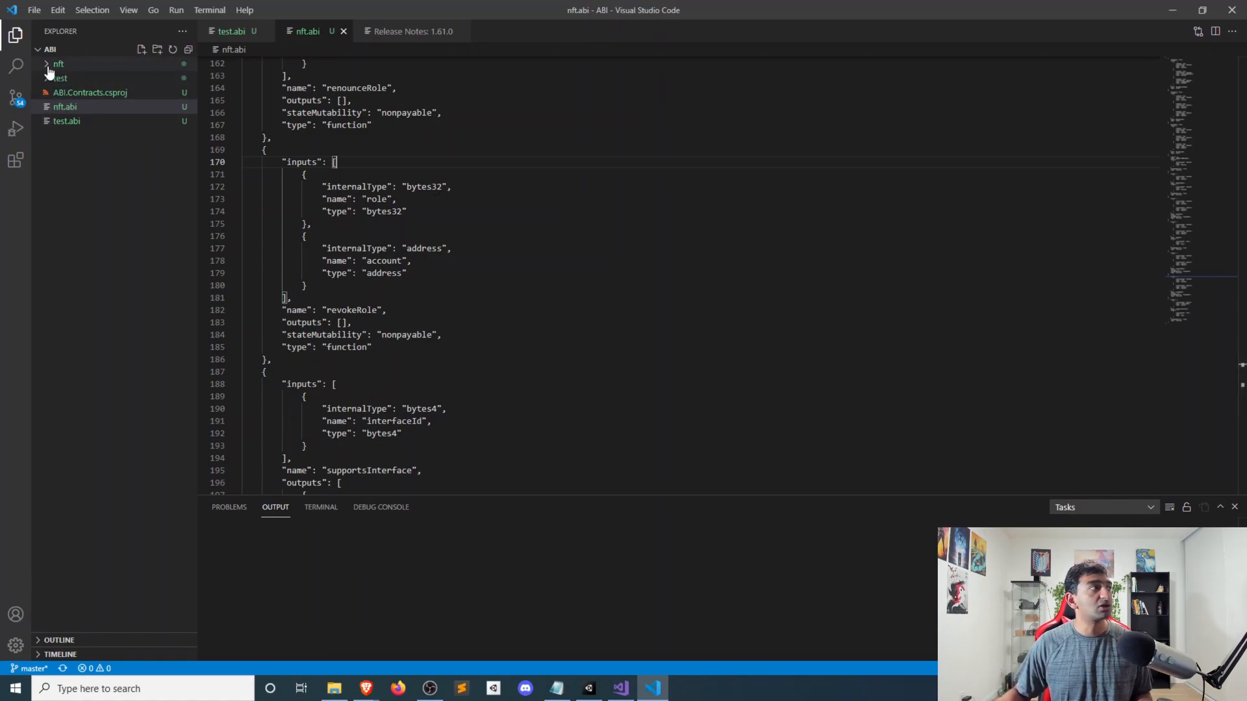
pyautogui.click(57, 64)
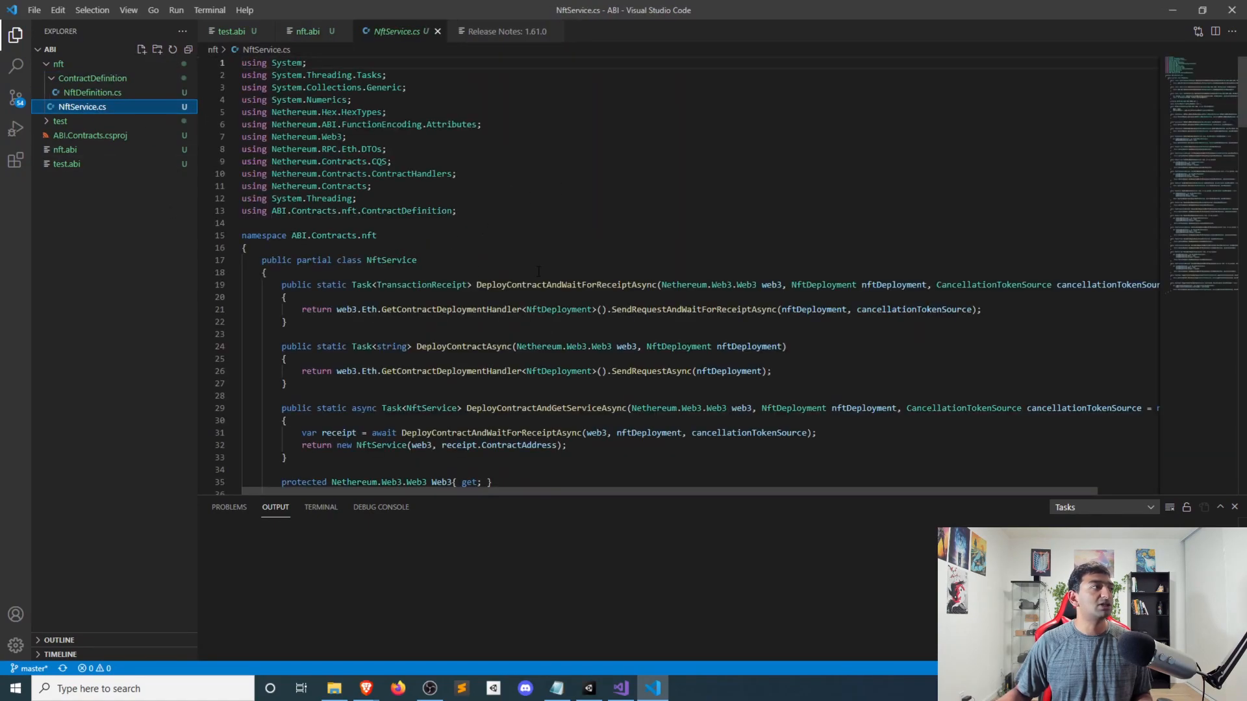
pyautogui.click(88, 93)
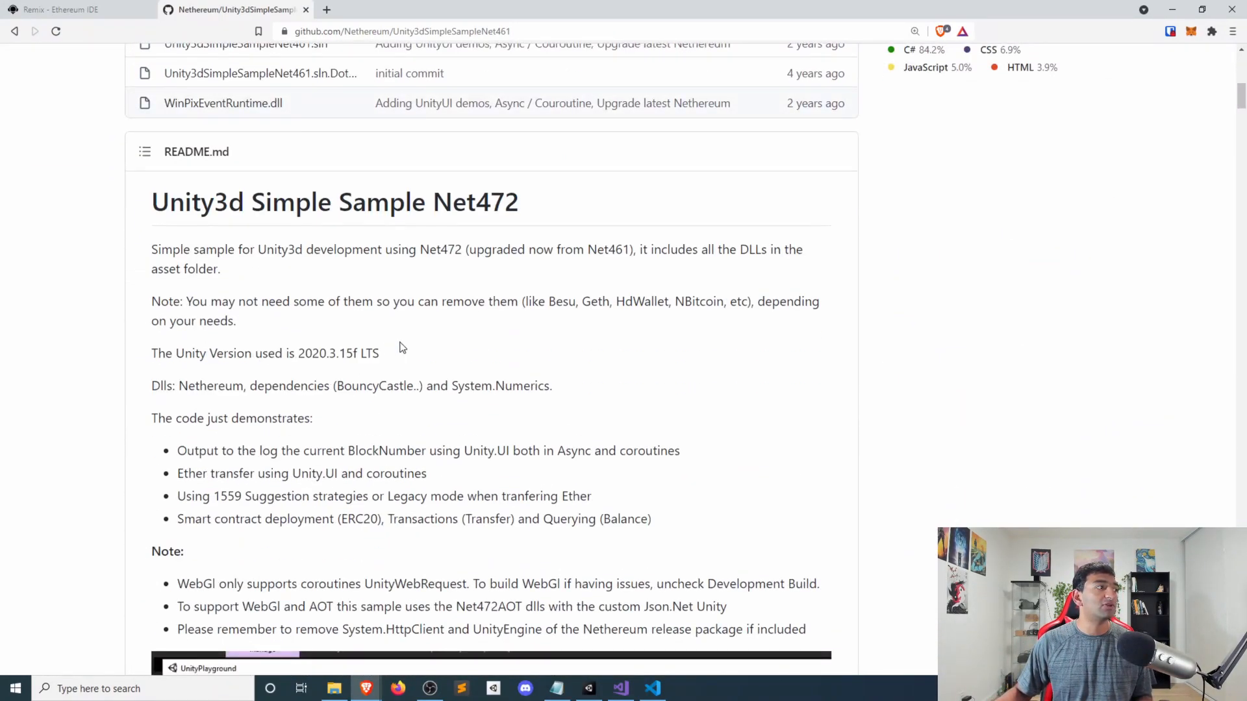
pyautogui.moveTo(513, 361)
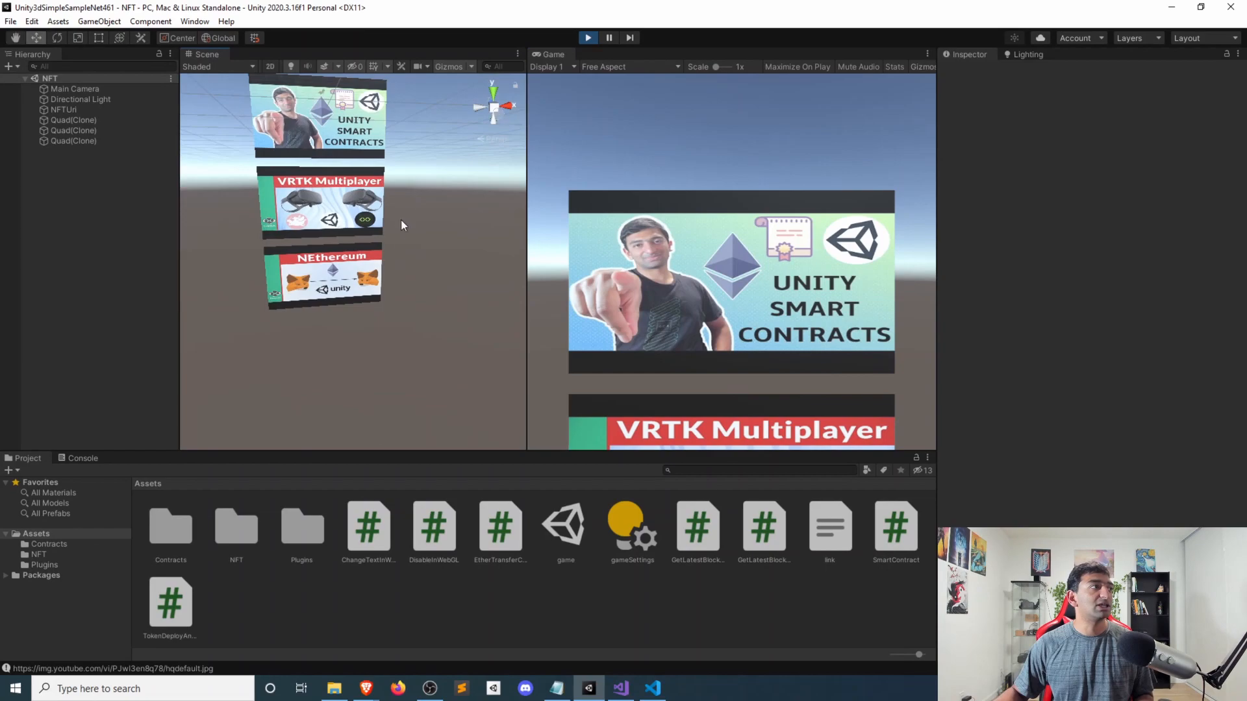
pyautogui.moveTo(401, 252)
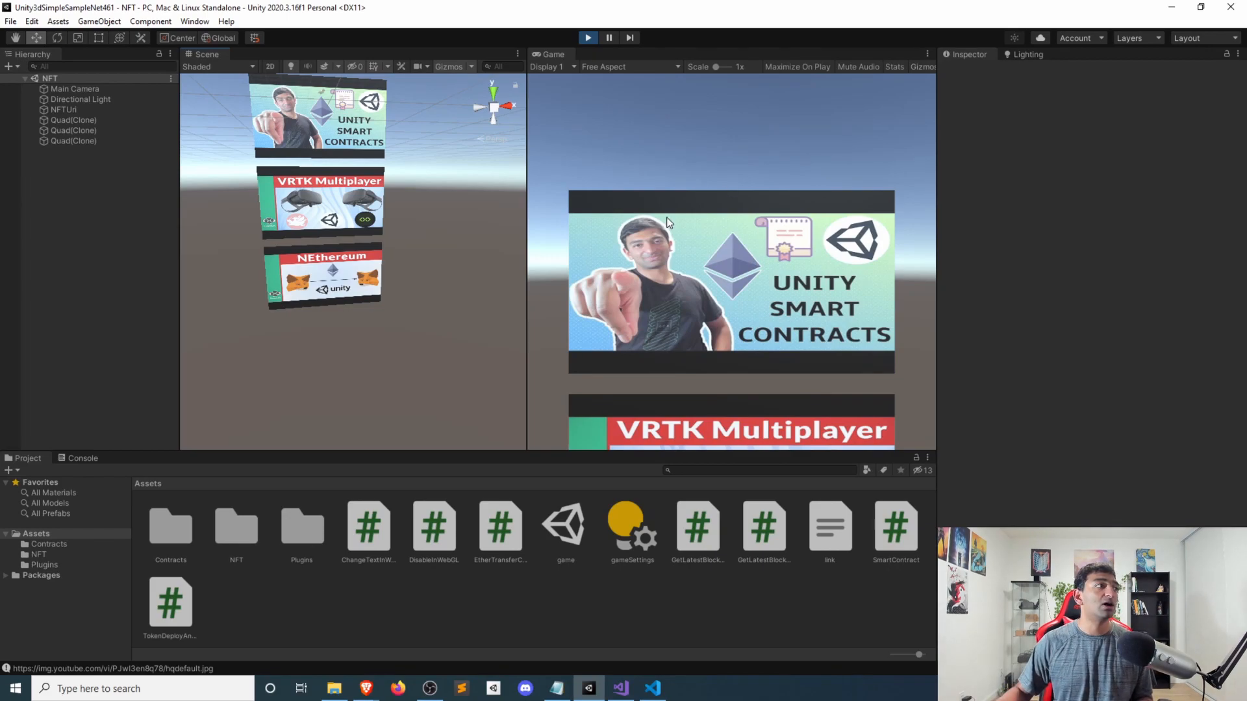
pyautogui.moveTo(446, 220)
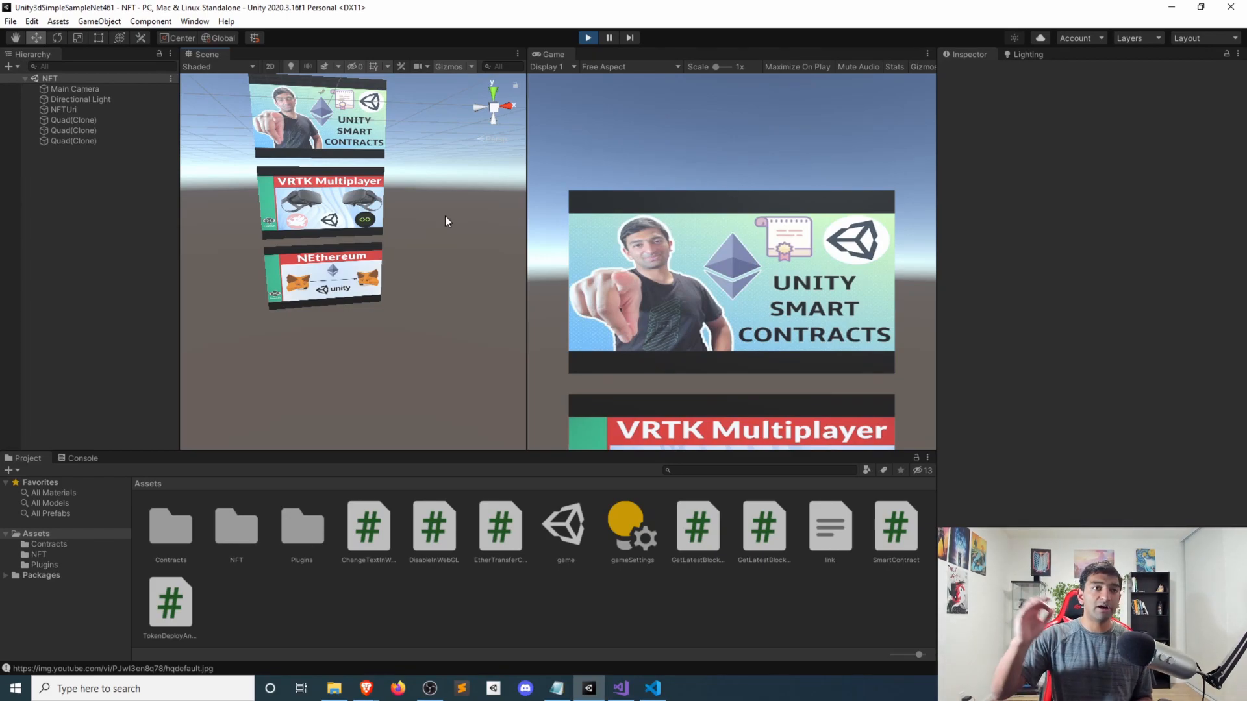
pyautogui.moveTo(450, 230)
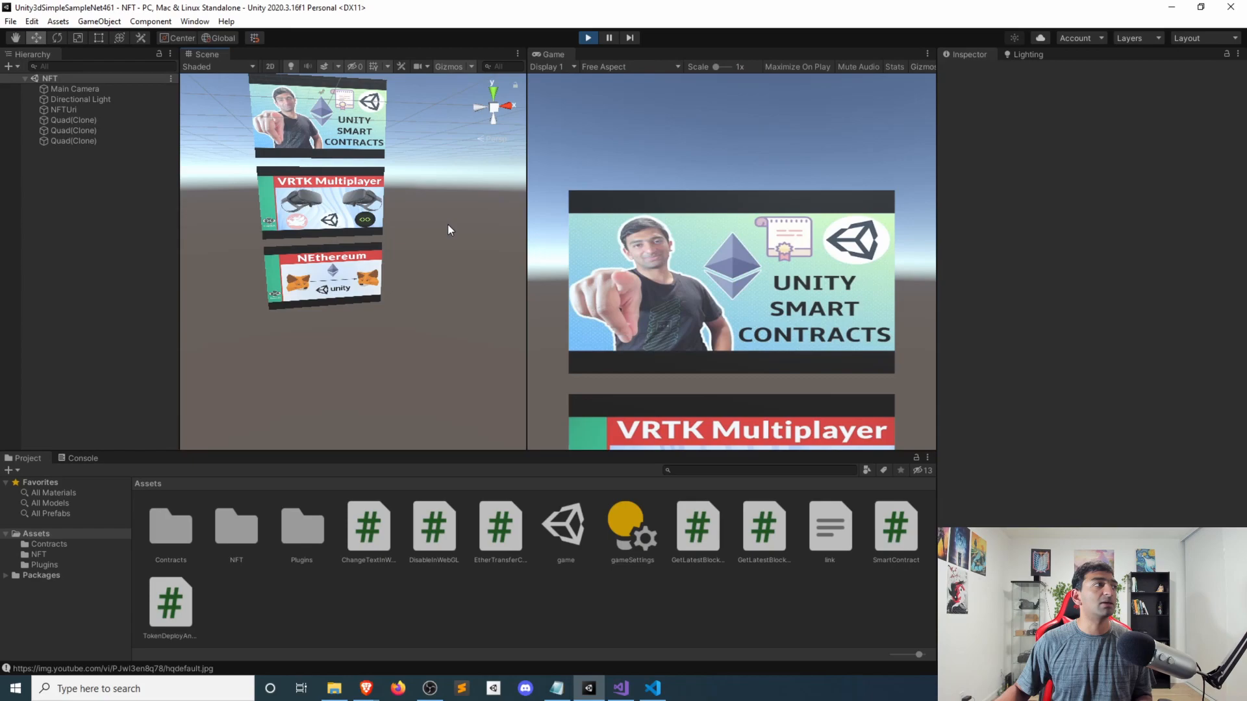
# Stop play mode, select NFTUri to show its NFT Contract and Set YT Thumb scripts, then return to the browser.
pyautogui.click(590, 36)
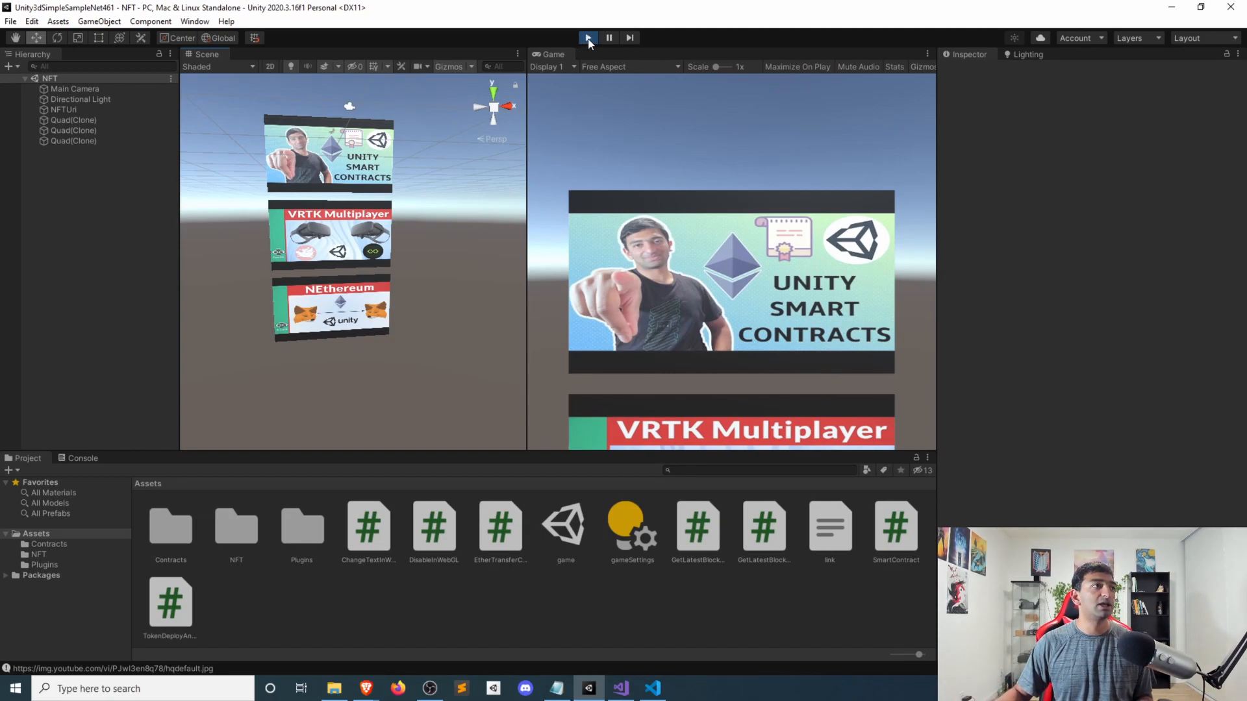
pyautogui.click(589, 36)
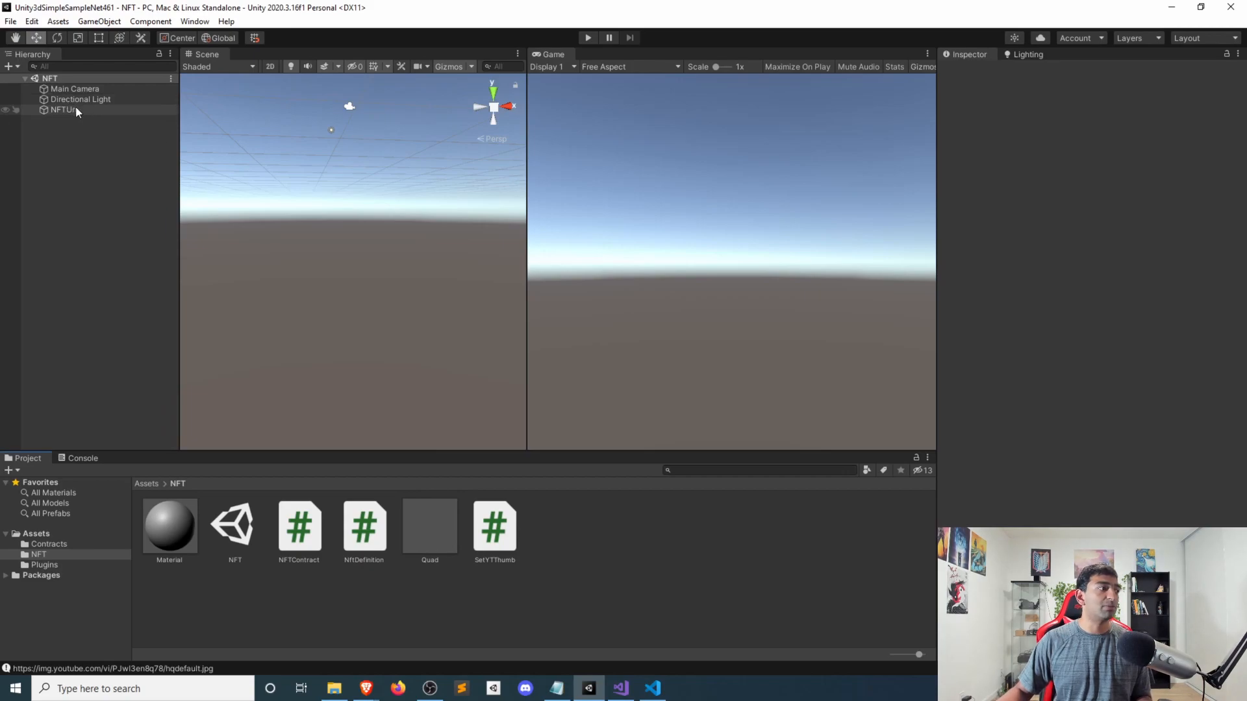
pyautogui.click(59, 109)
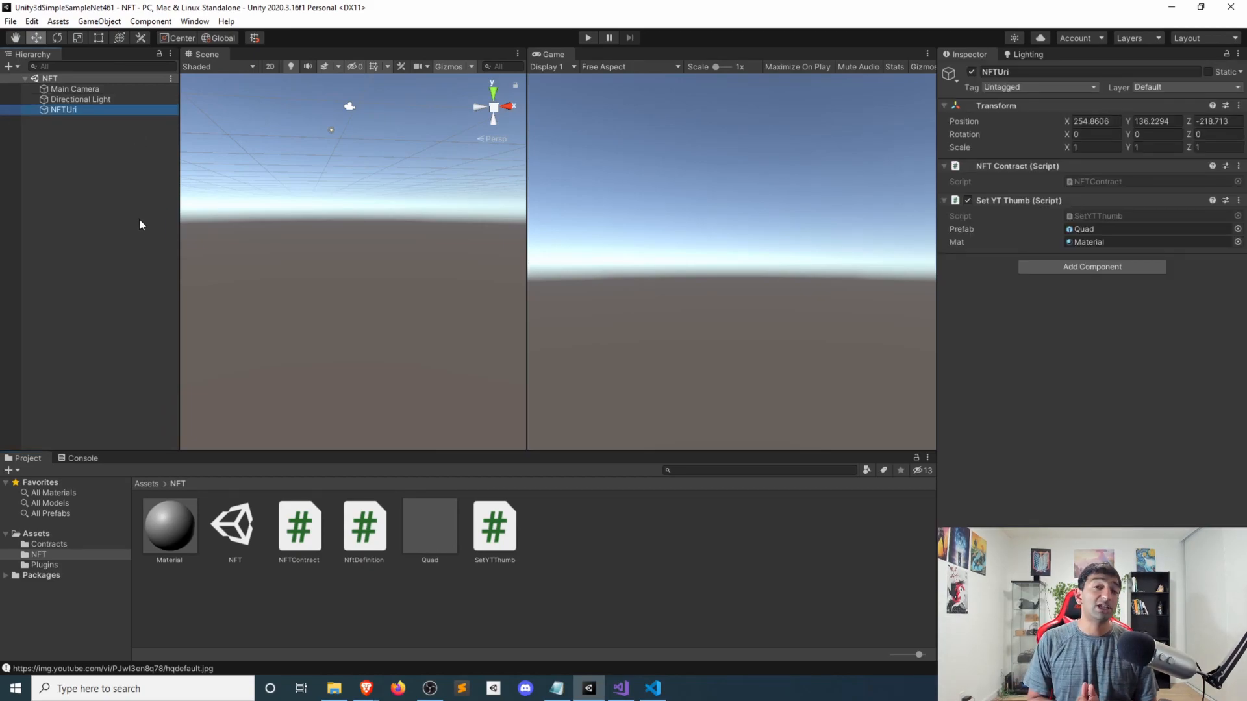
pyautogui.press('alt+tab')
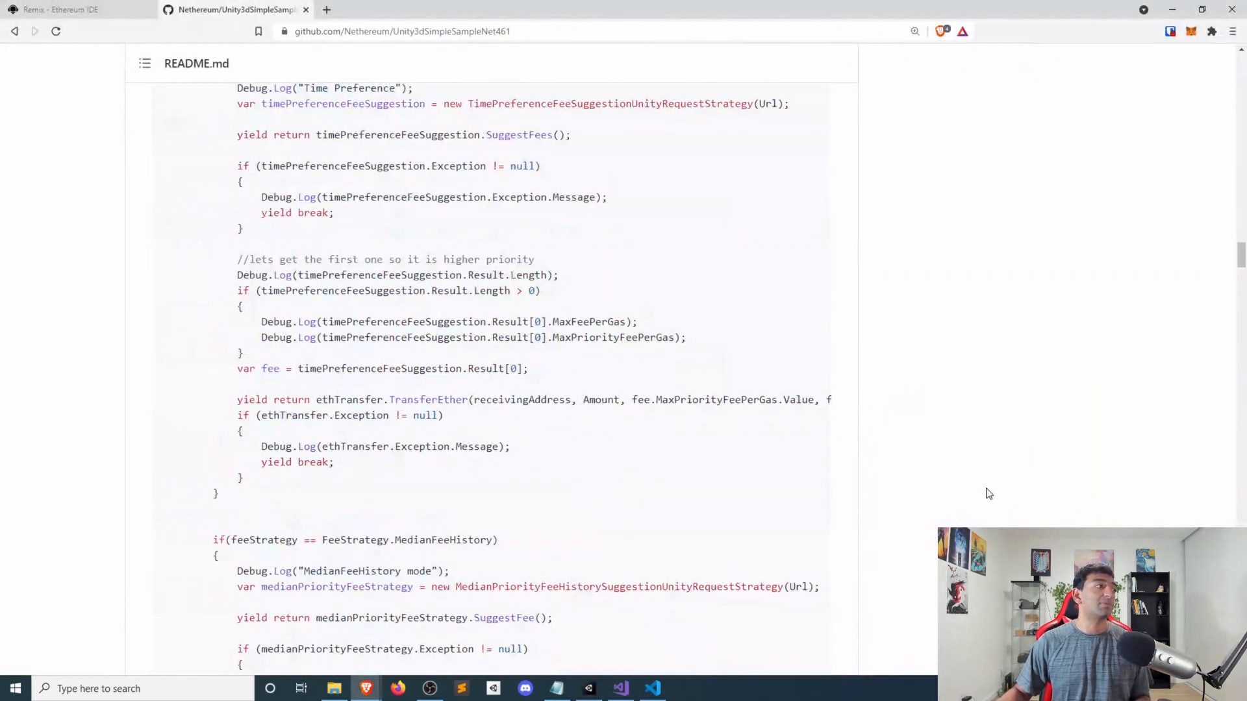
# Scroll the README to its Ether-transfer and fee-strategy code example.
pyautogui.scroll(-3)
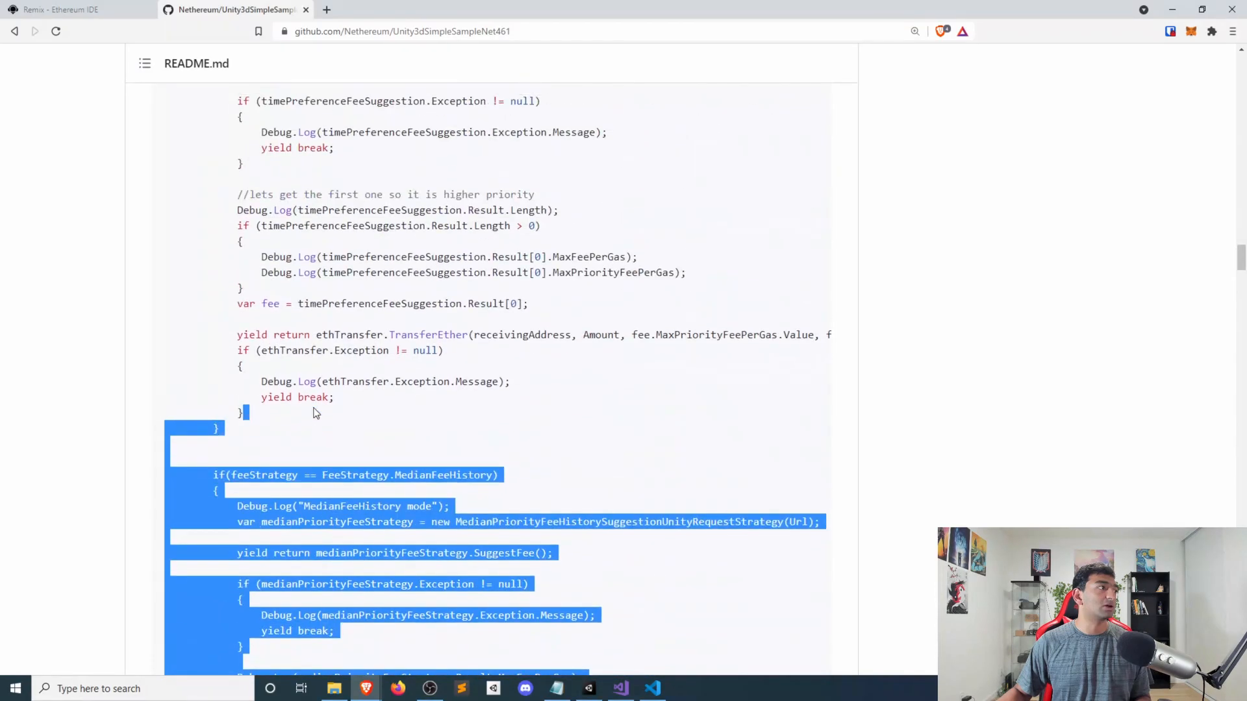
pyautogui.scroll(3)
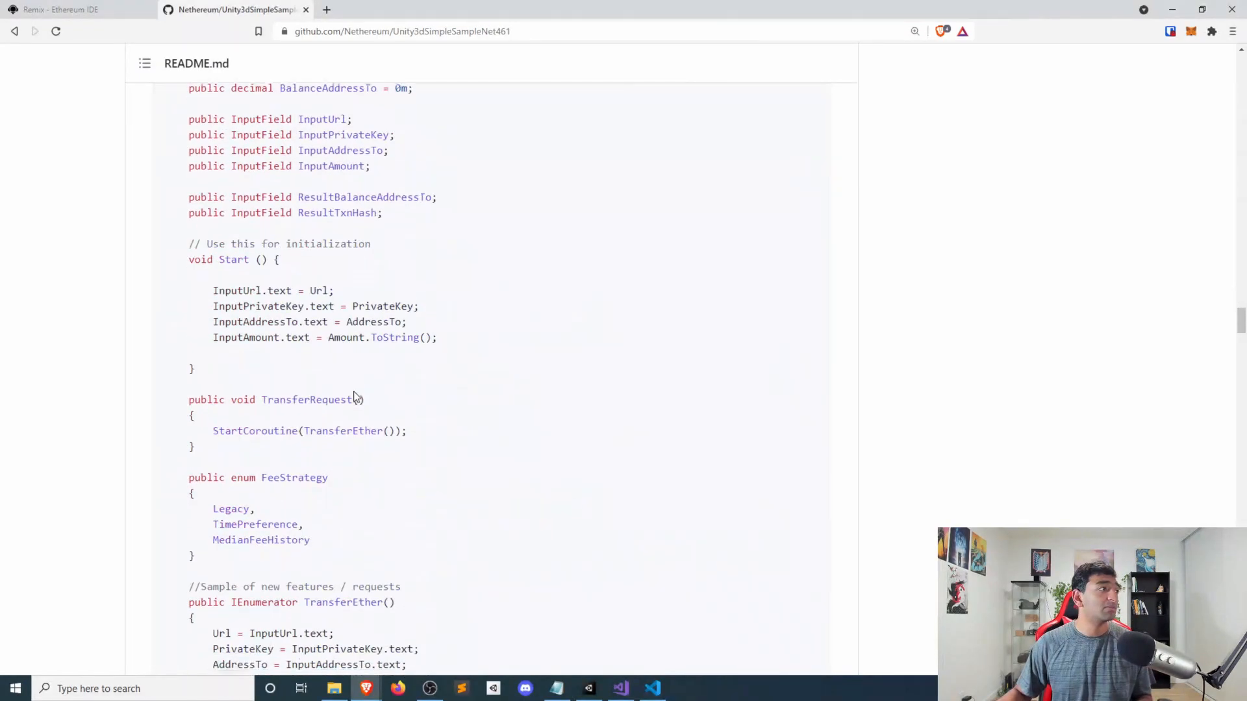
pyautogui.scroll(-3)
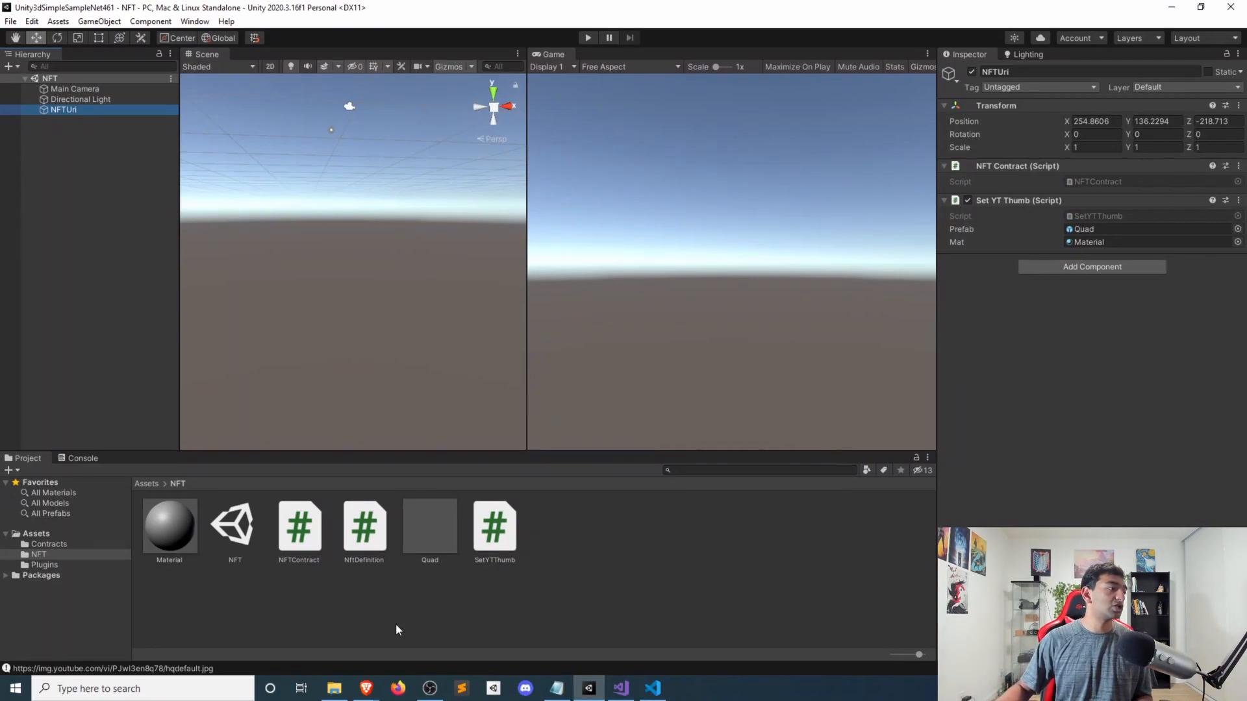
# Preview NftDefinition and NFTContract in the Project window, then open NFTContract in Visual Studio.
pyautogui.click(364, 526)
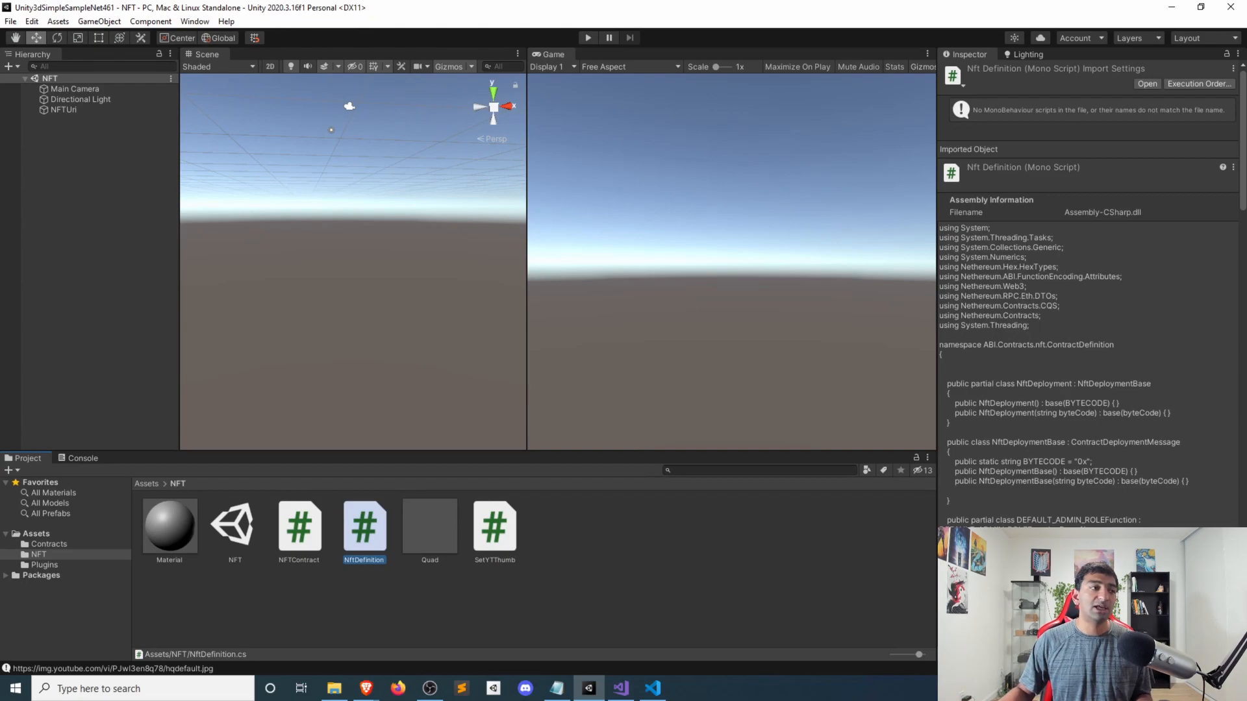
pyautogui.click(298, 527)
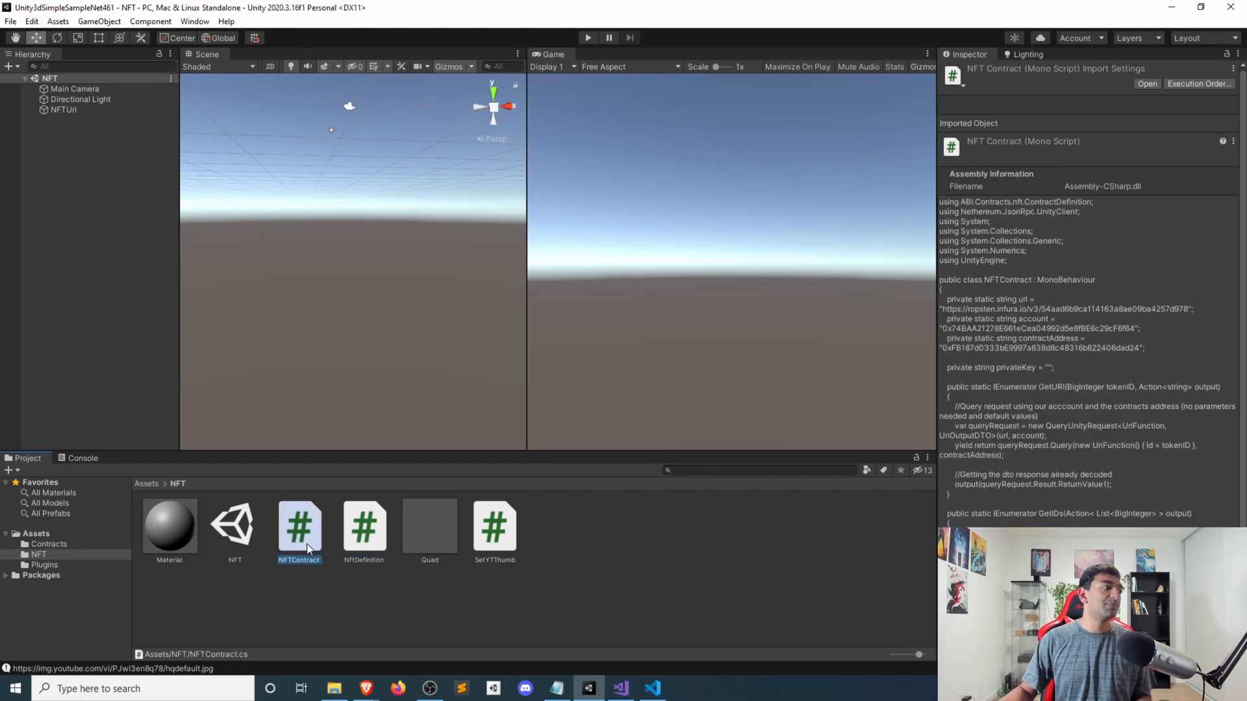
pyautogui.click(495, 530)
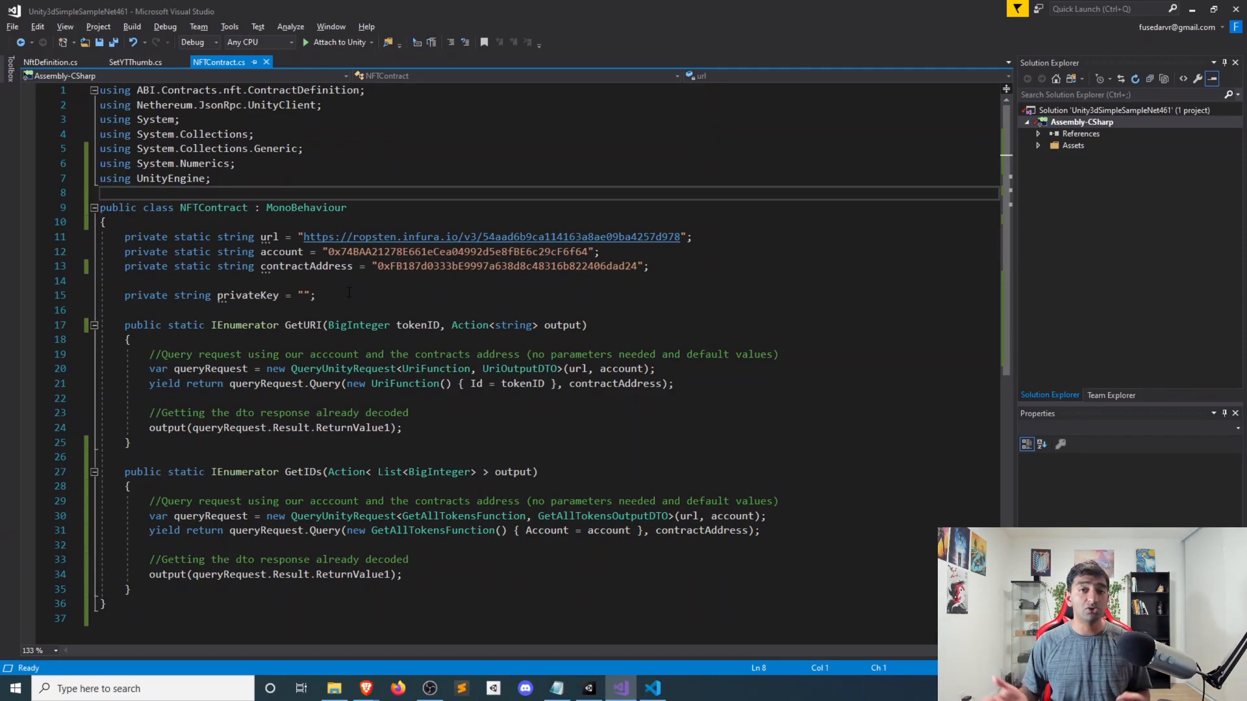
# Bring SmartContract.cs with its Balance and Mint coroutines into the editor beside NFTContract.cs.
pyautogui.click(238, 237)
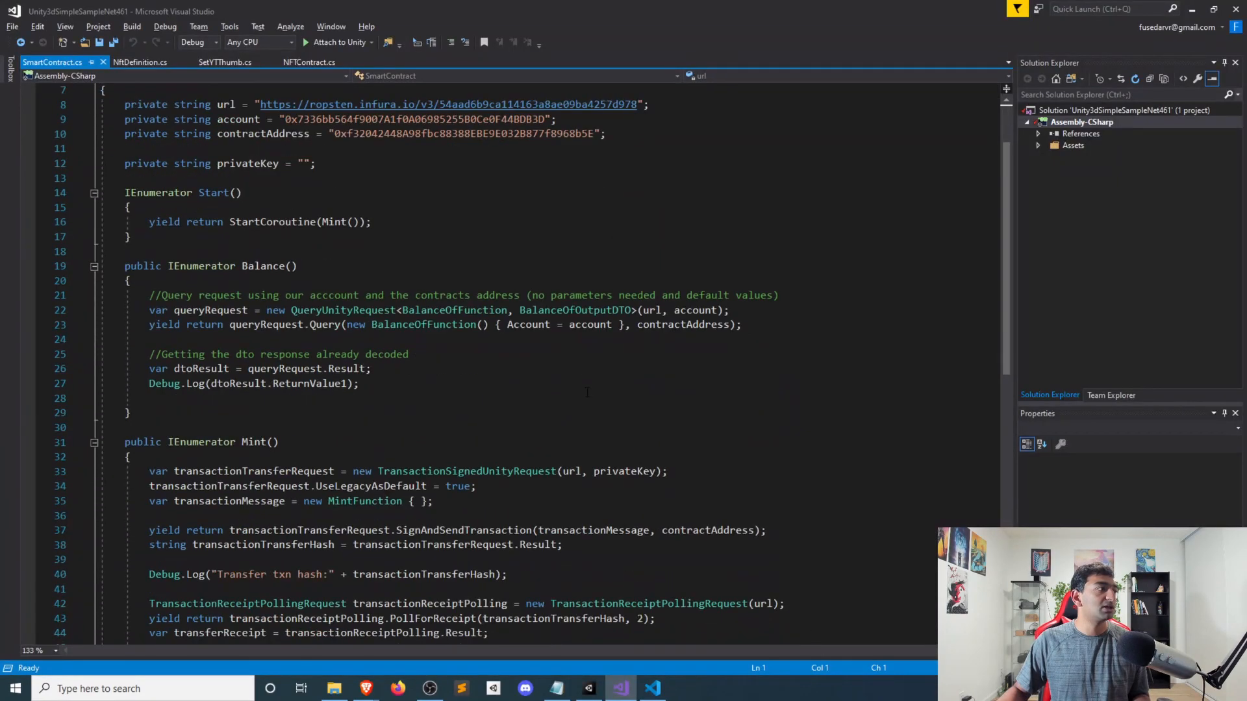
pyautogui.scroll(-3)
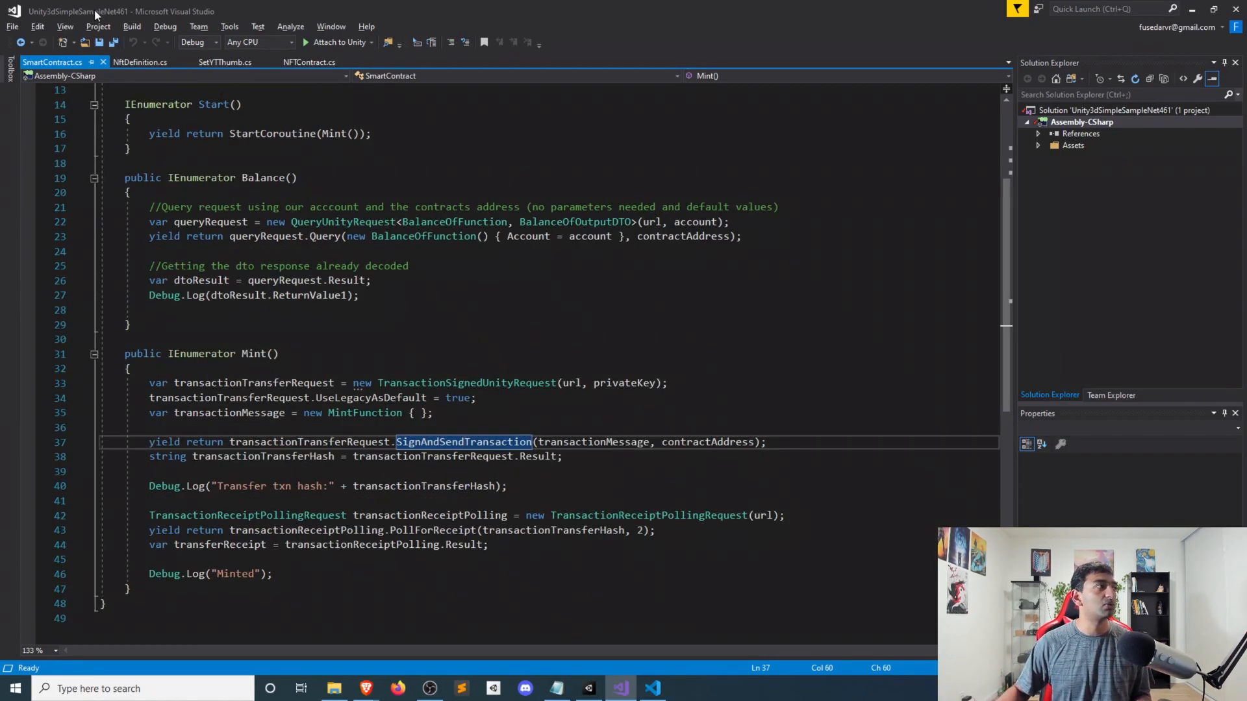
pyautogui.moveTo(103, 61)
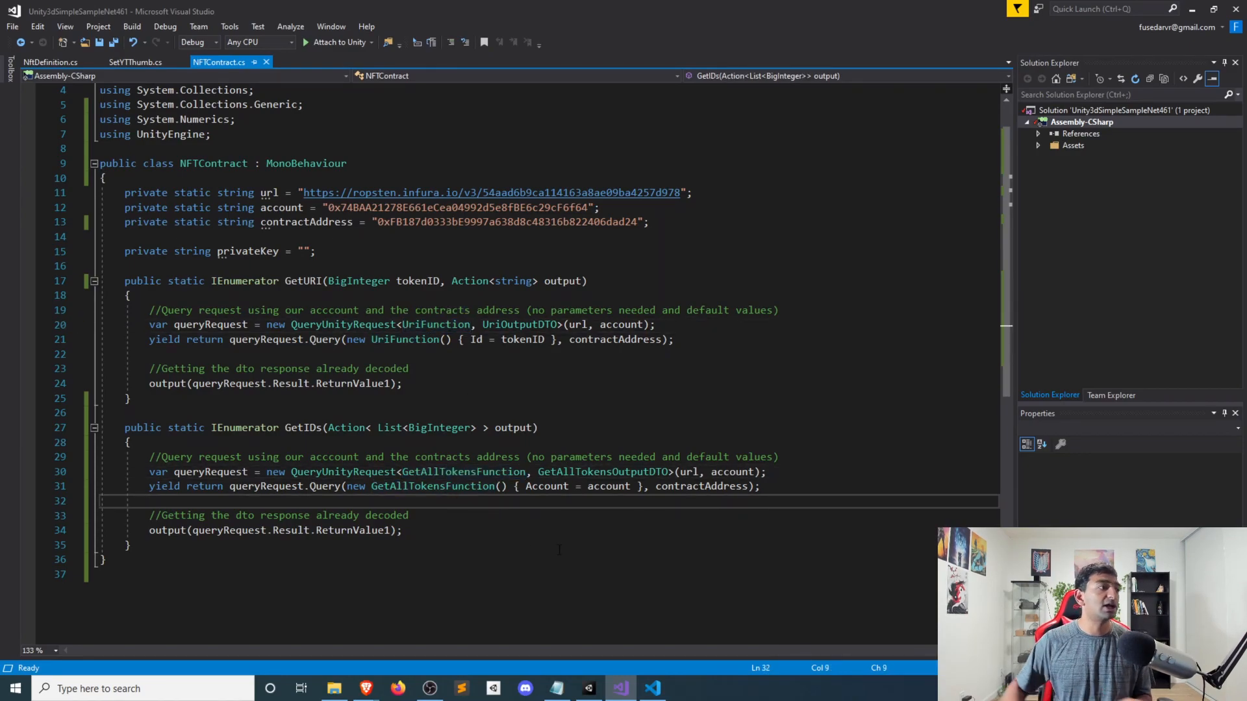
pyautogui.moveTo(403, 340)
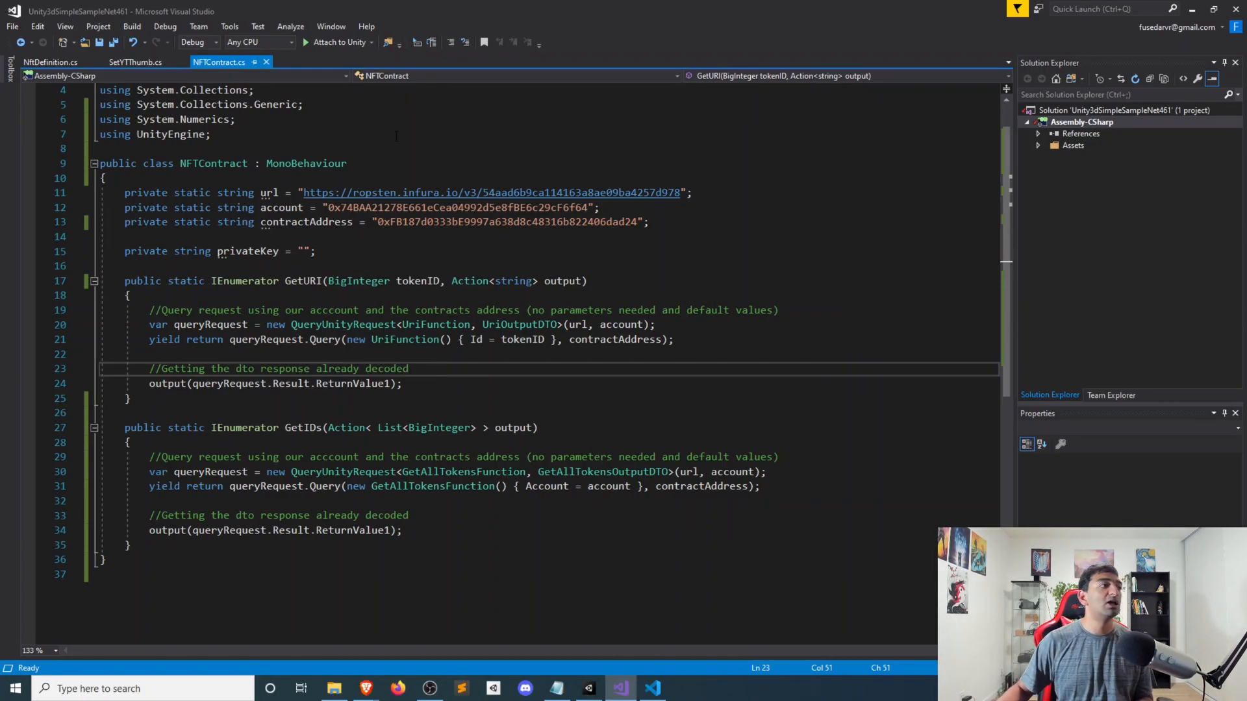
# Return to the Remix browser tab showing nft.sol's getAllTokens function.
pyautogui.press('alt+tab')
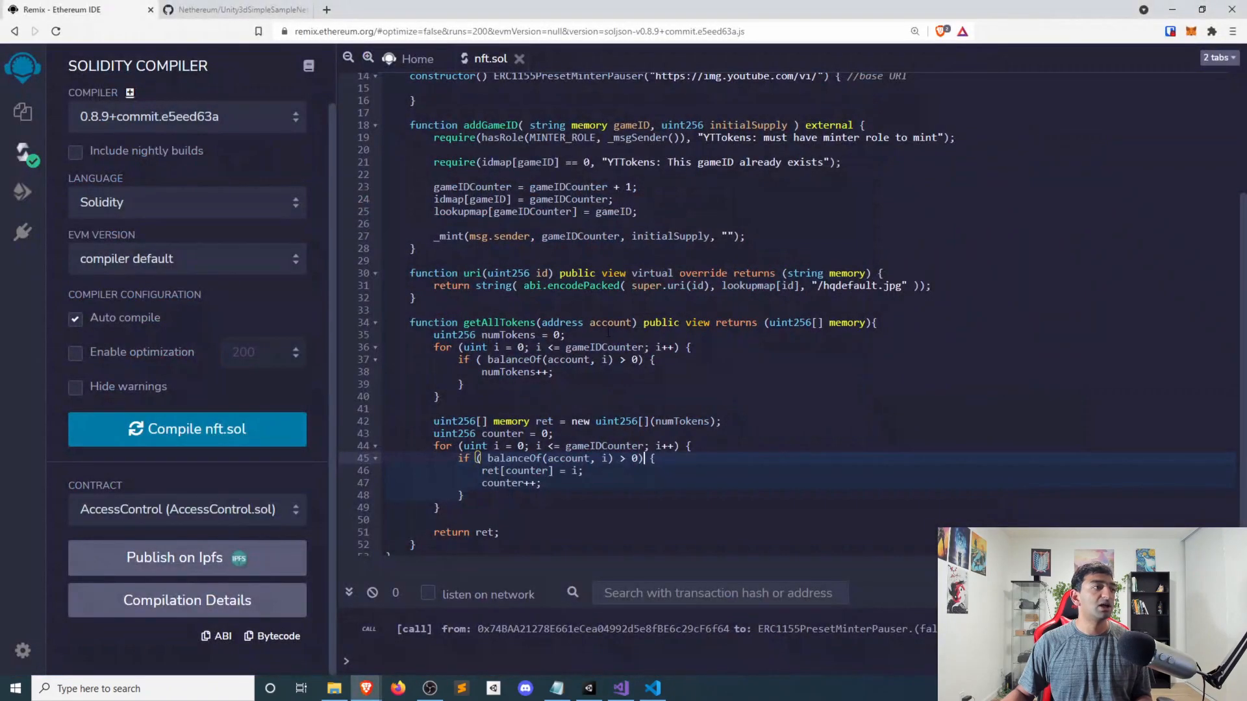
# Compare NFTContract.cs with getAllTokens' address parameter in Remix, then show SetYTThumb.cs.
pyautogui.click(652, 689)
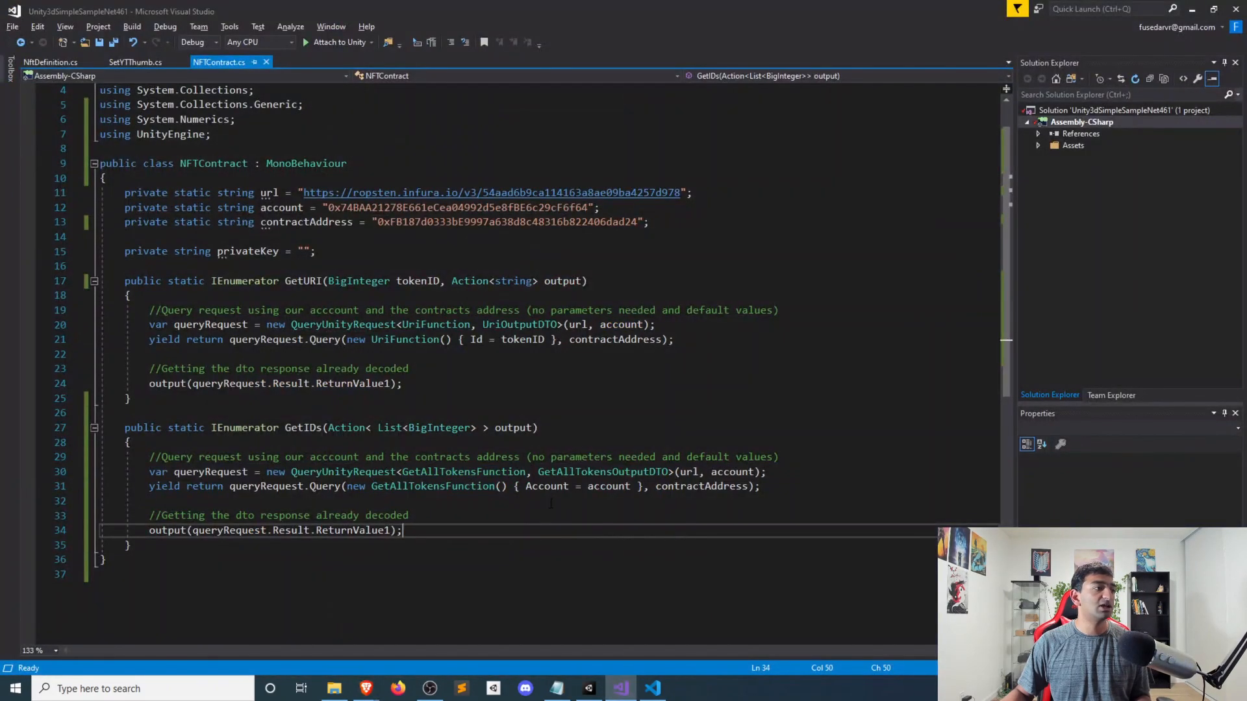
pyautogui.moveTo(526, 486); pyautogui.dragTo(642, 486)
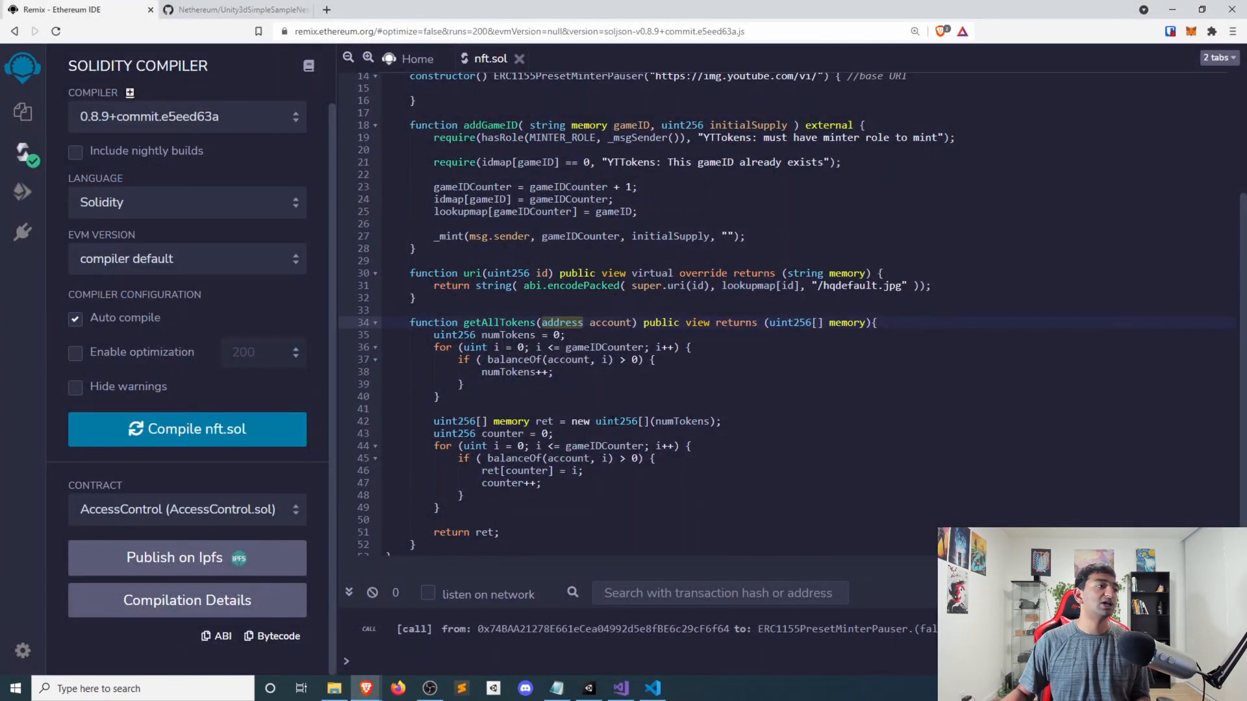
pyautogui.click(620, 688)
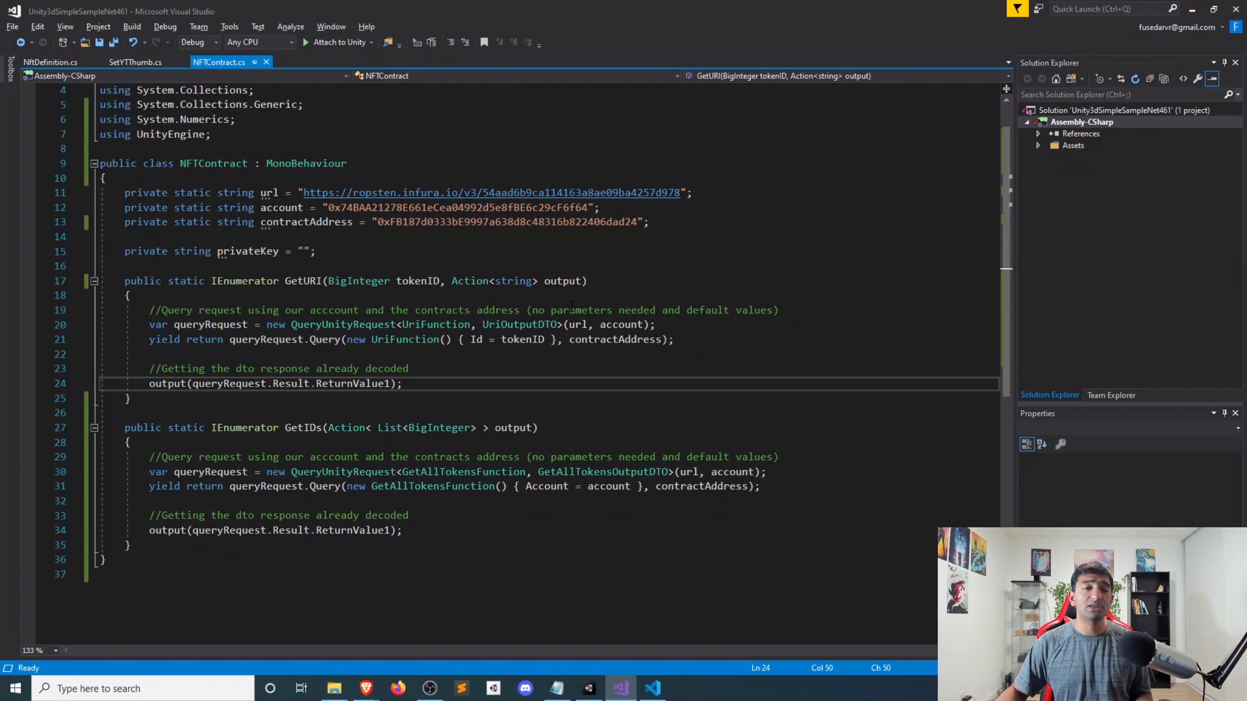
pyautogui.moveTo(195, 324)
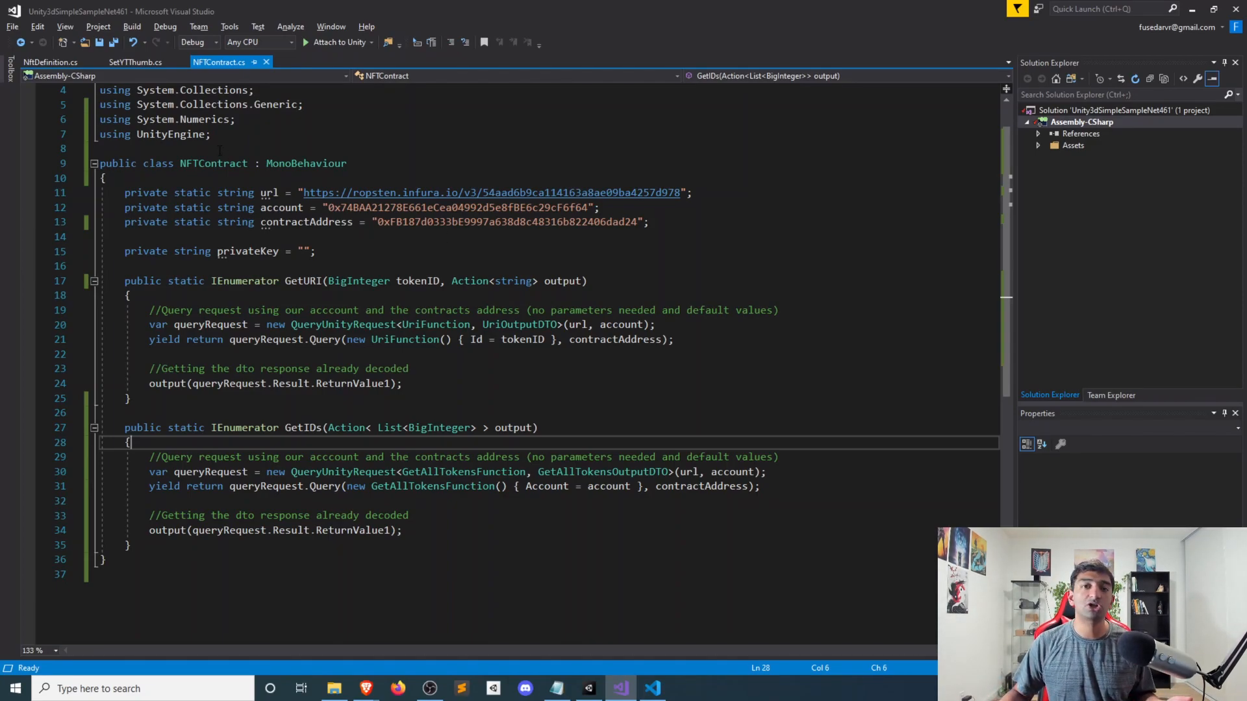
pyautogui.click(135, 63)
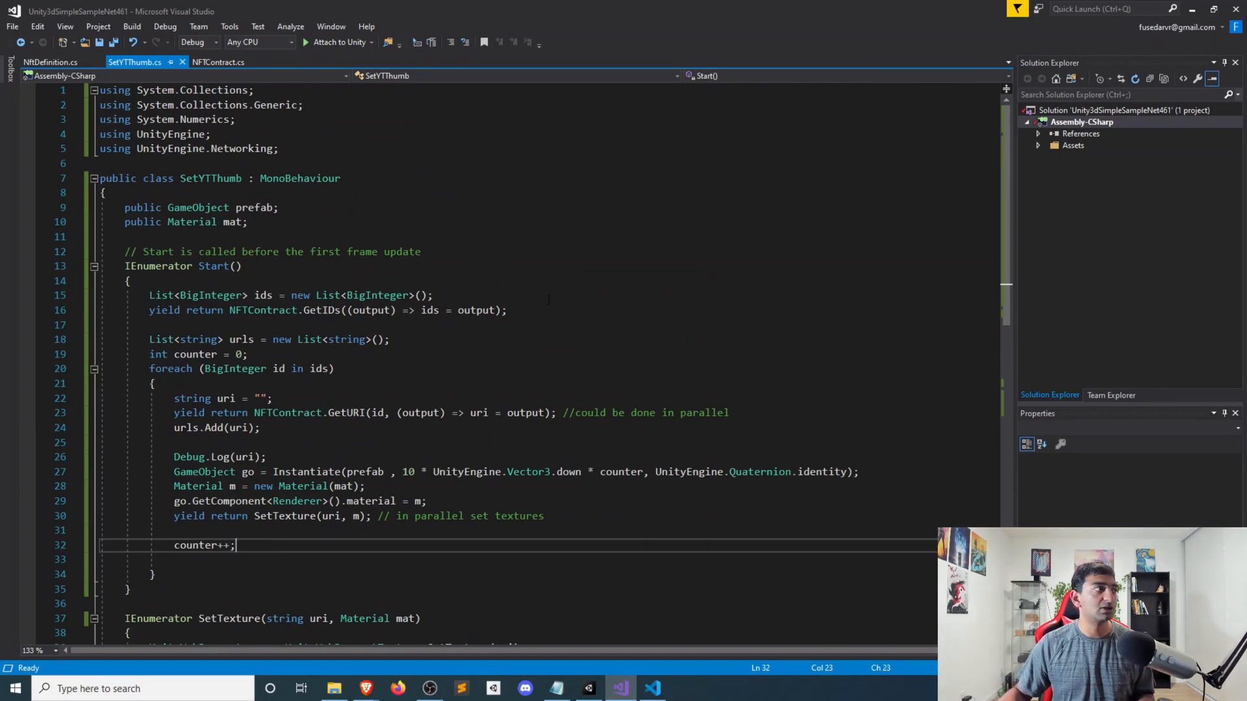
# Review the Start loop's yield return calls and the spawn-position spacing multiplier in SetYTThumb.
pyautogui.scroll(-3)
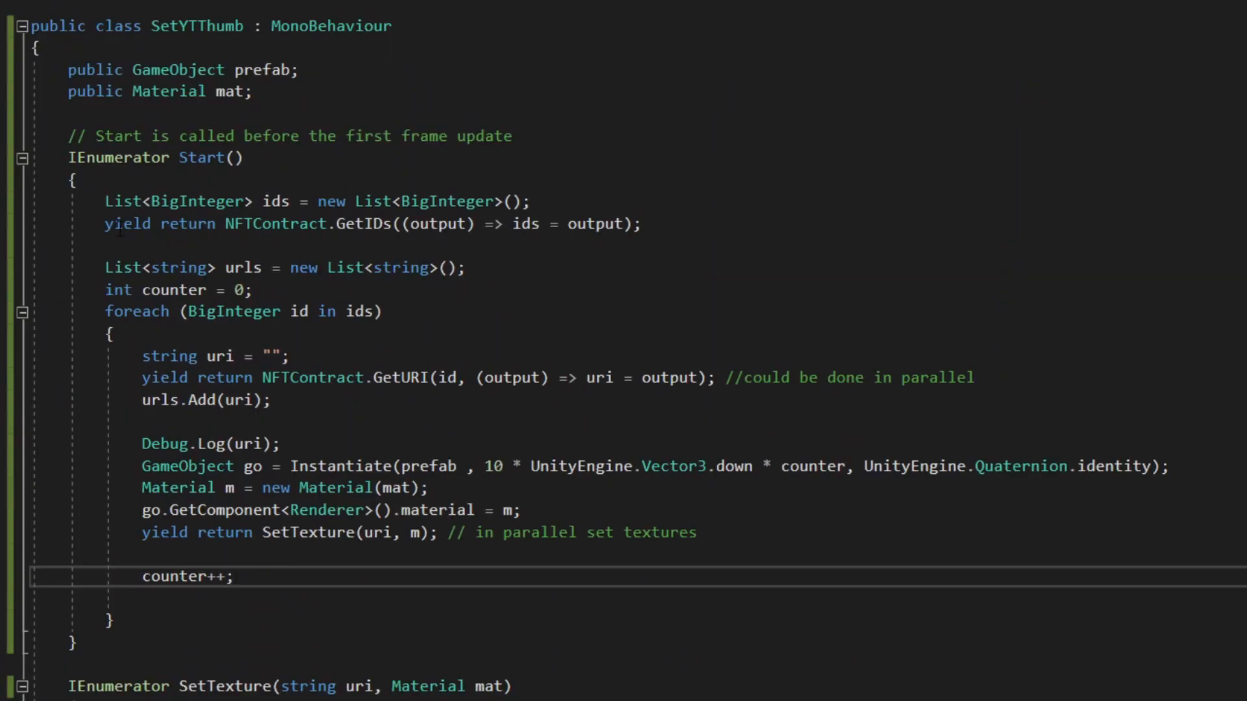
pyautogui.moveTo(104, 200); pyautogui.dragTo(644, 223)
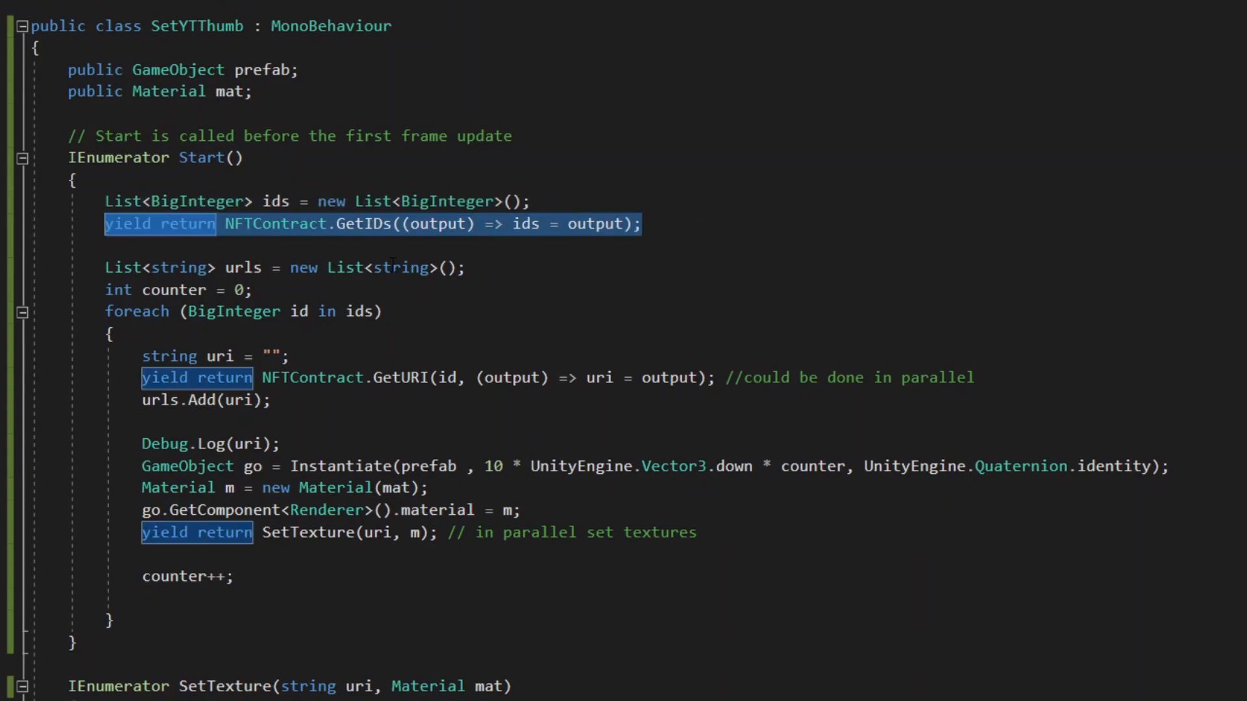
pyautogui.moveTo(401, 264)
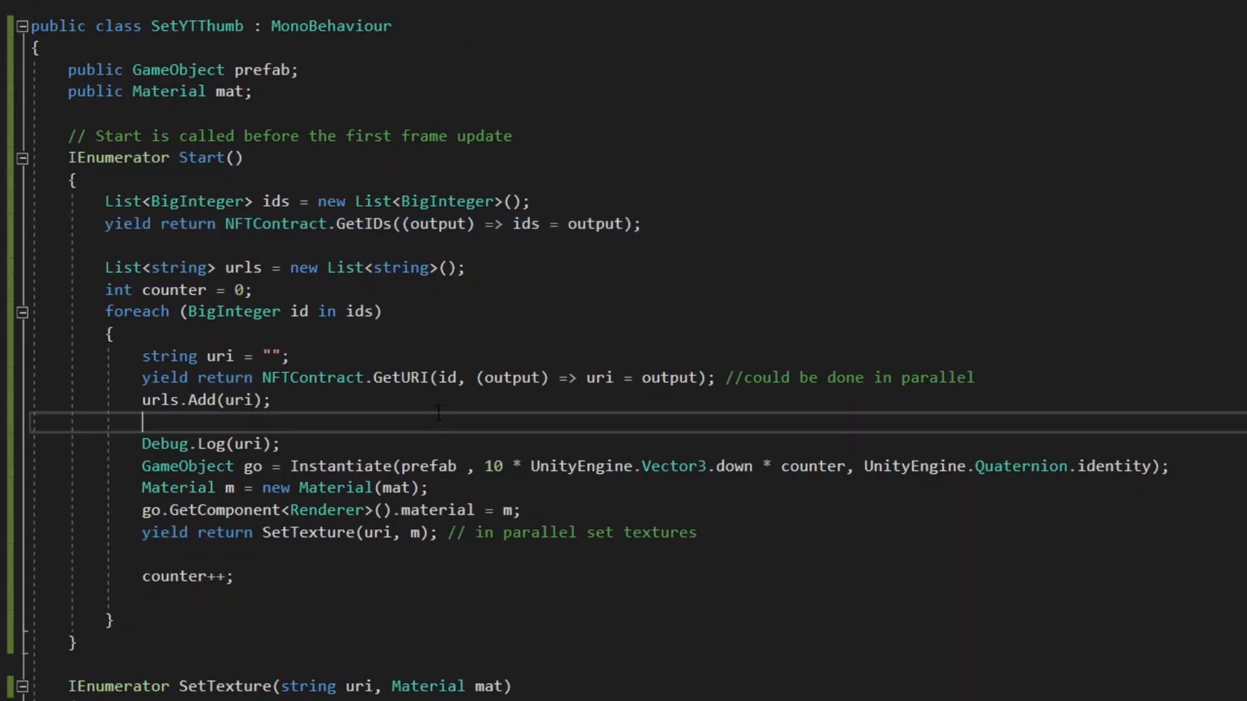
pyautogui.scroll(-3)
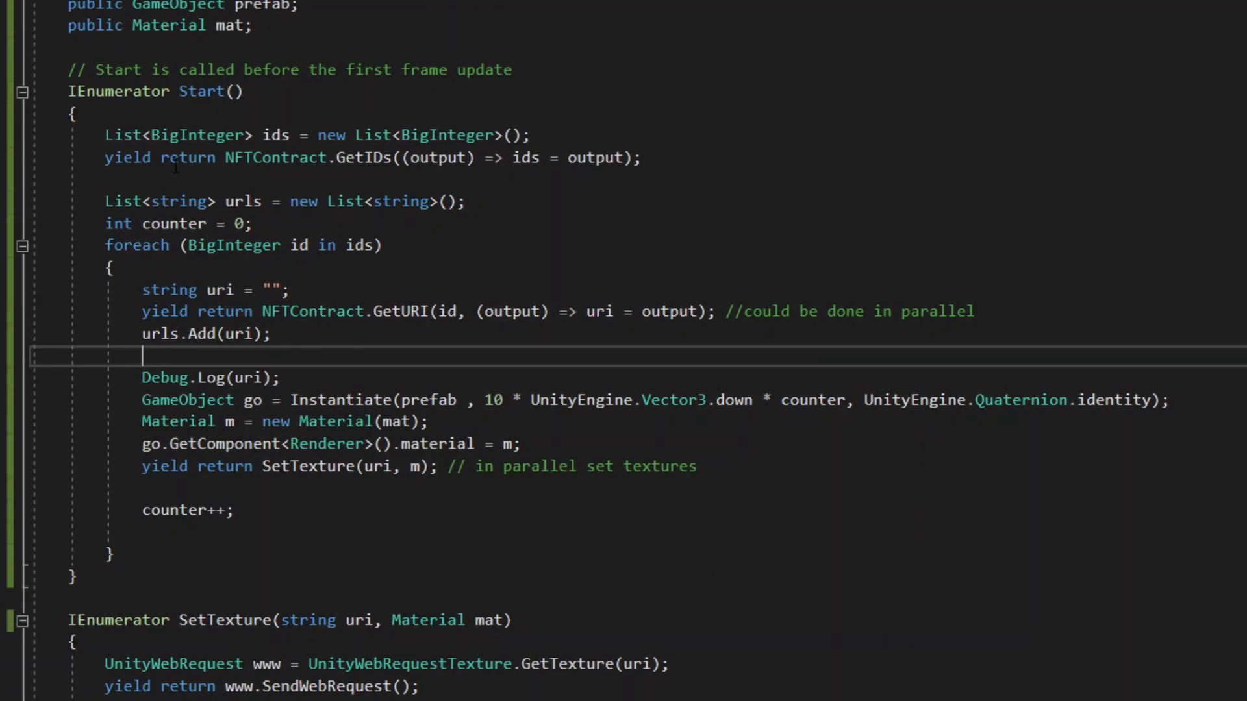
pyautogui.doubleClick(195, 135)
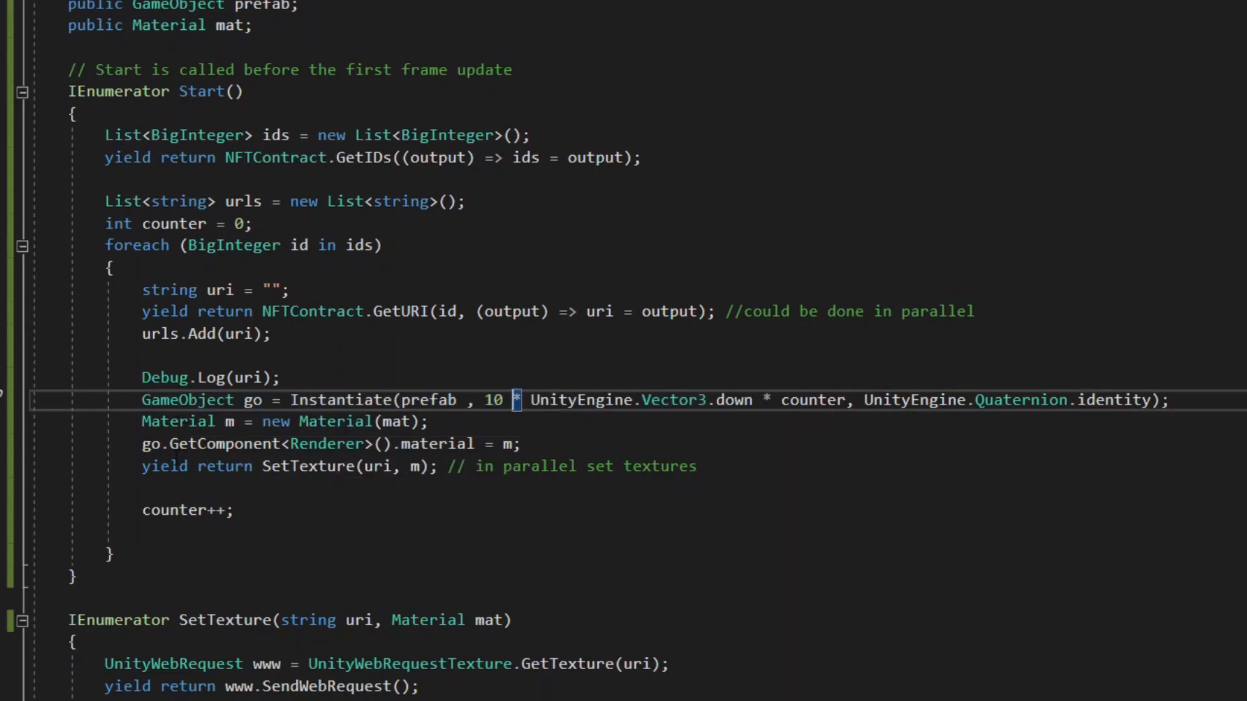
# Review the SetTexture web-request coroutine, save the script and return to Unity.
pyautogui.scroll(-3)
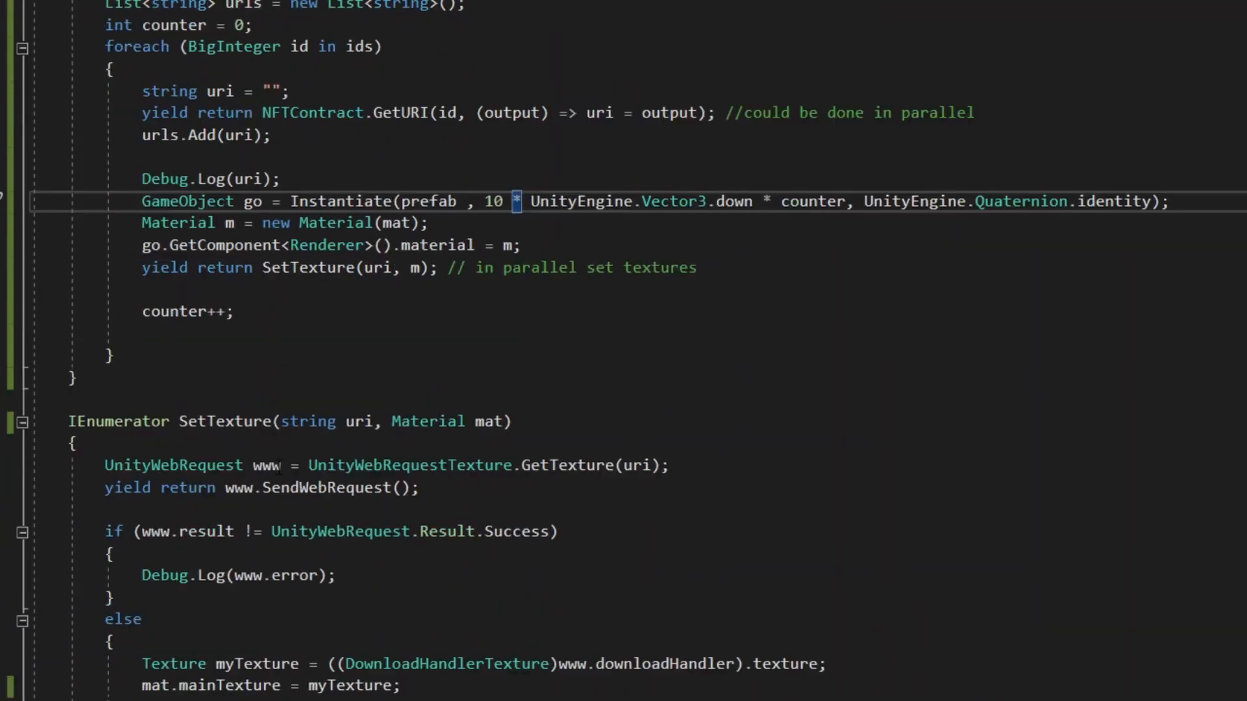
pyautogui.scroll(-3)
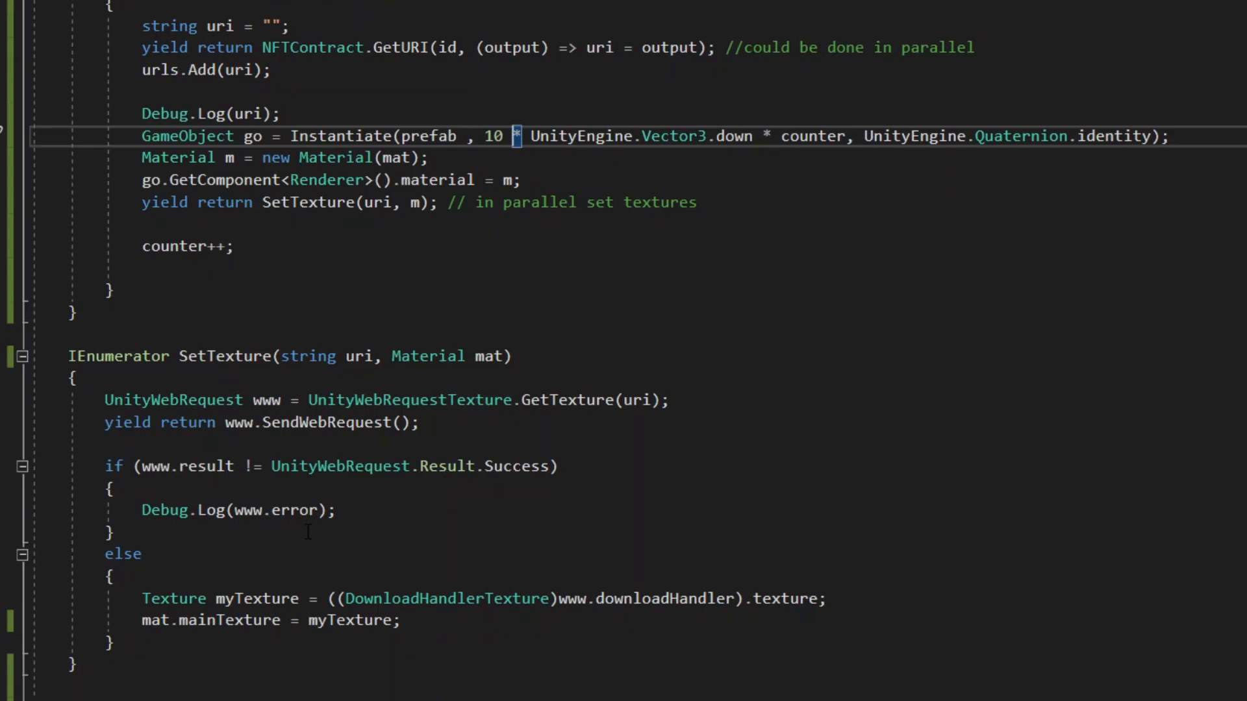
pyautogui.press('alt+tab')
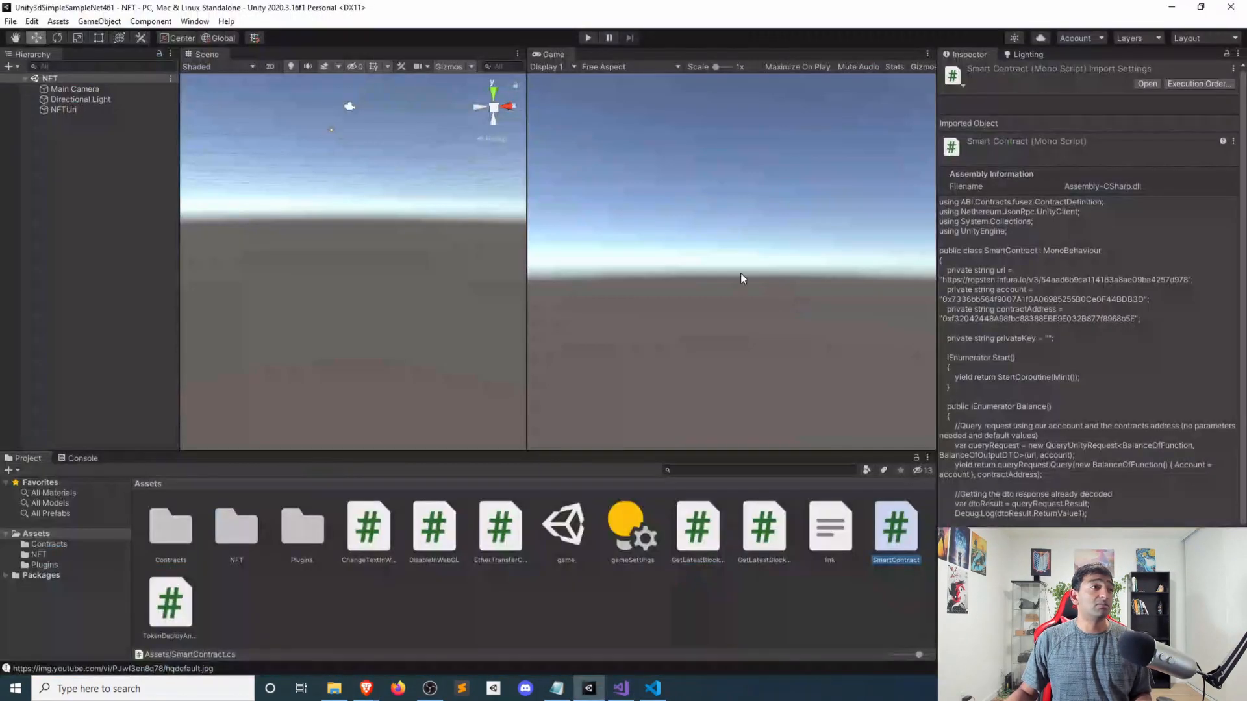
# Switch to the browser showing nft.sol in the Remix IDE.
pyautogui.click(588, 36)
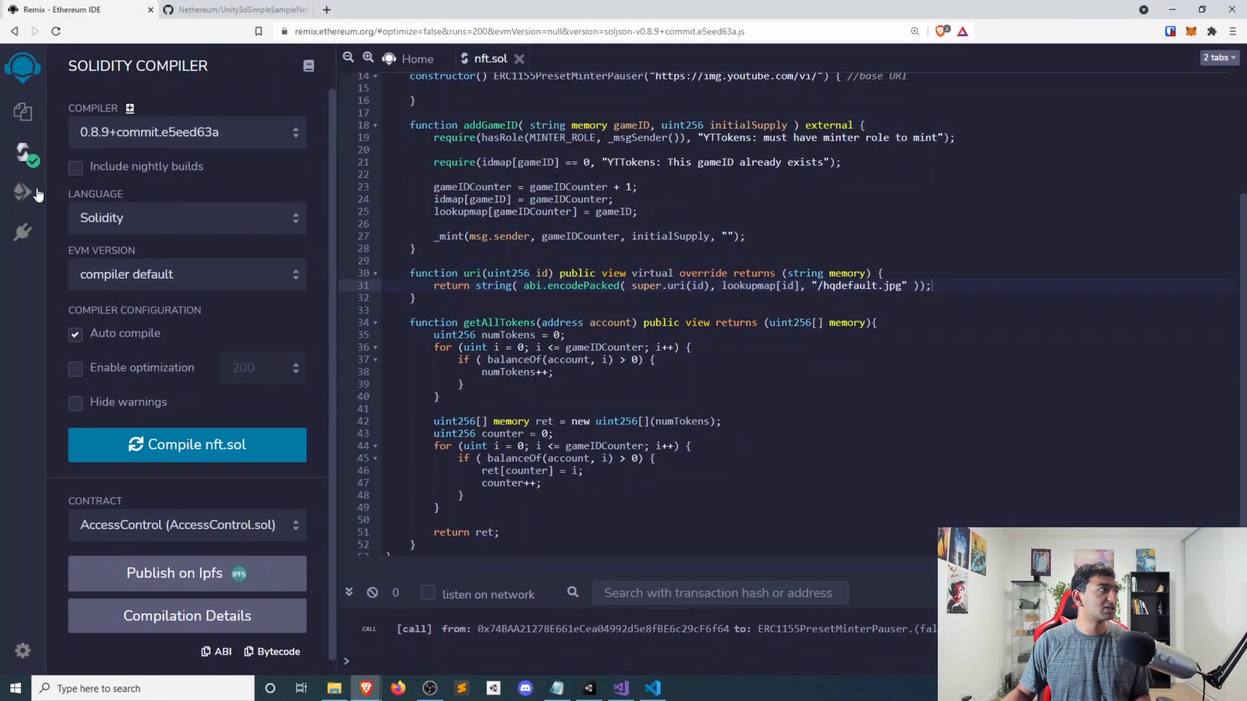
# From the Metamask Dummy account, submit safeBatchTransferFrom with ids ["2"] and amounts ["1"].
pyautogui.click(22, 190)
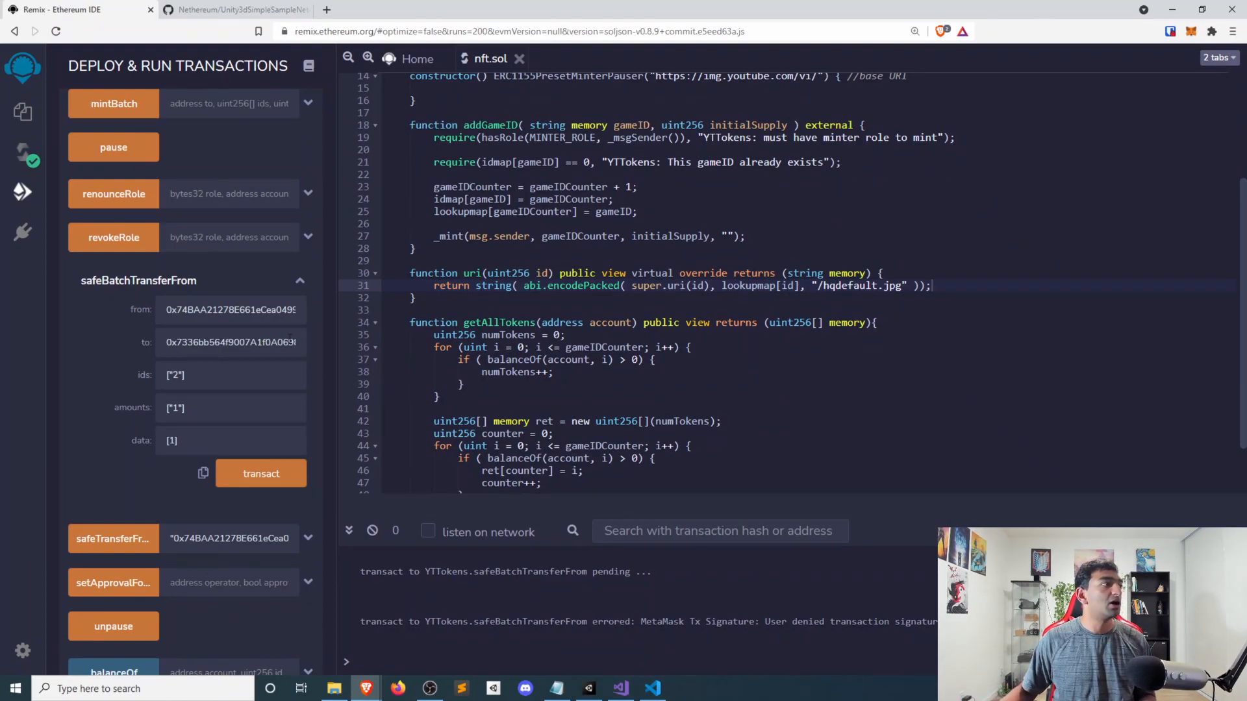
pyautogui.moveTo(259, 330)
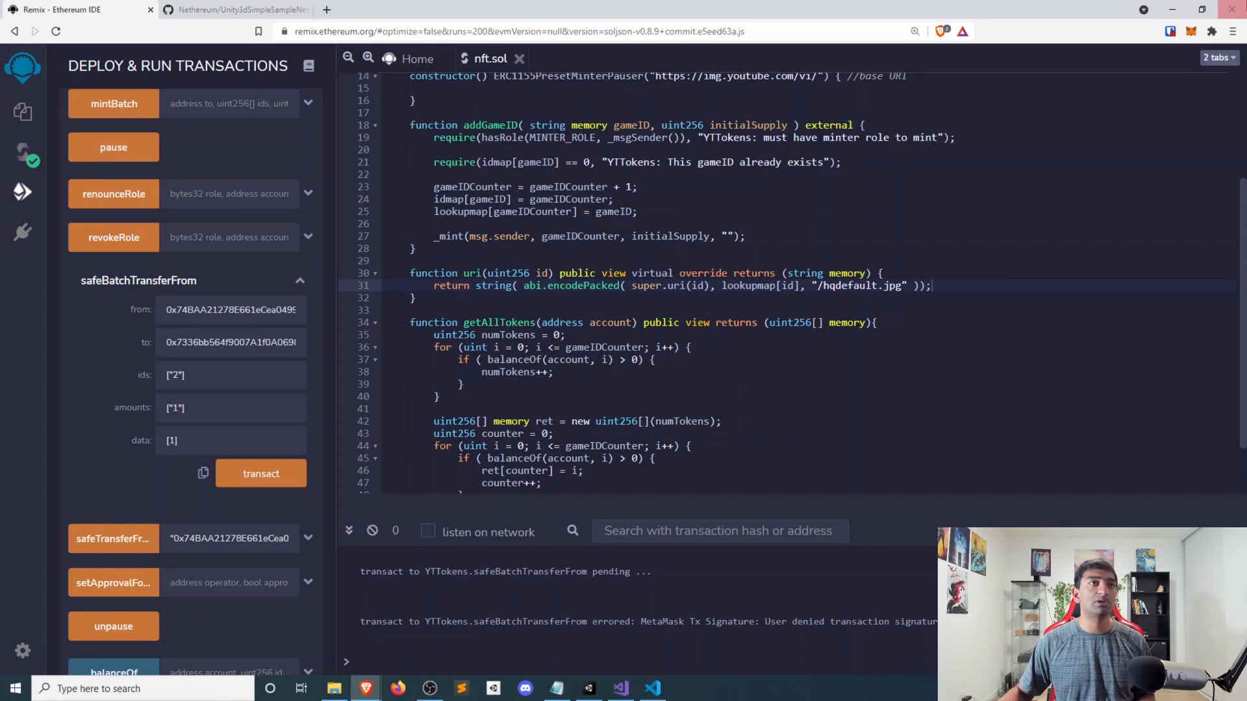
pyautogui.click(1193, 31)
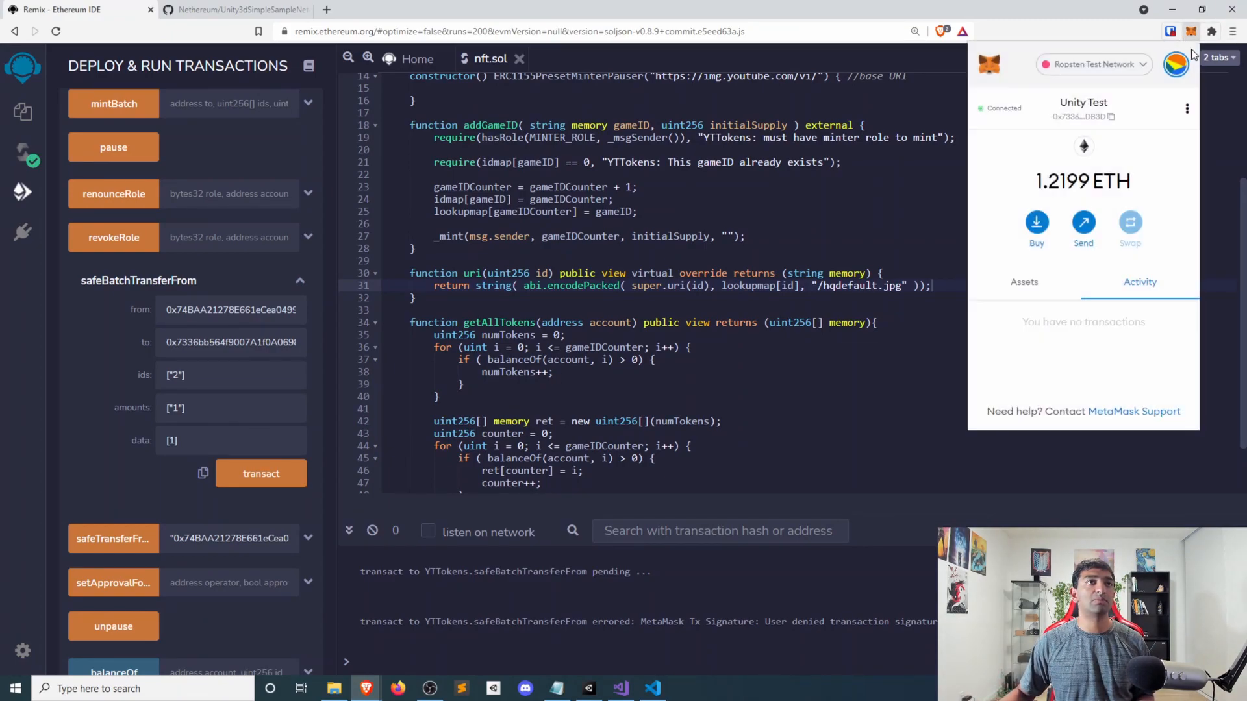
pyautogui.click(1176, 65)
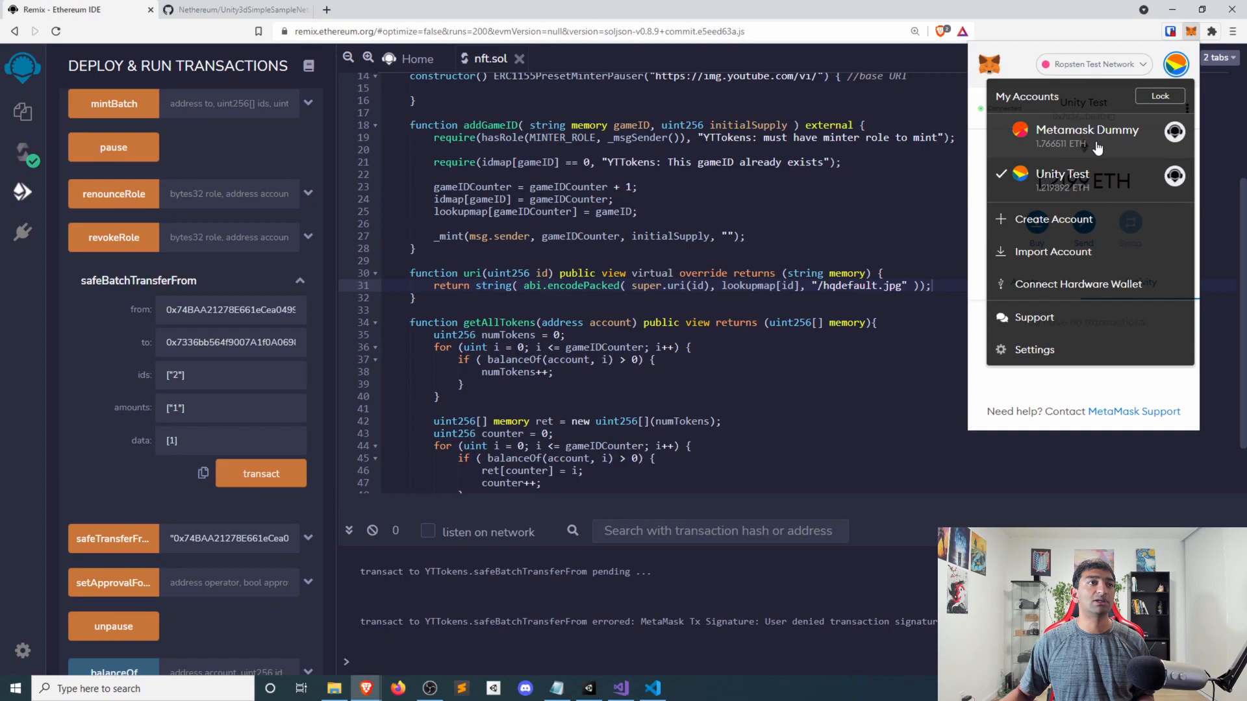
pyautogui.click(1086, 130)
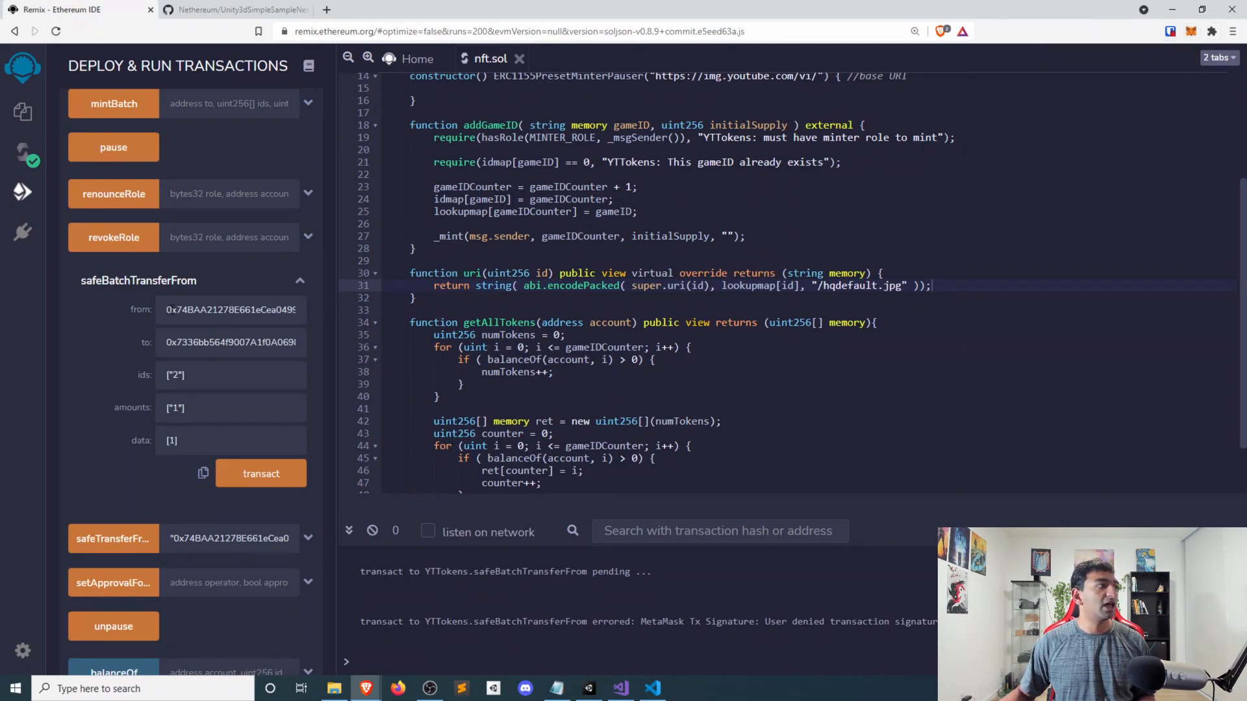
pyautogui.moveTo(254, 475)
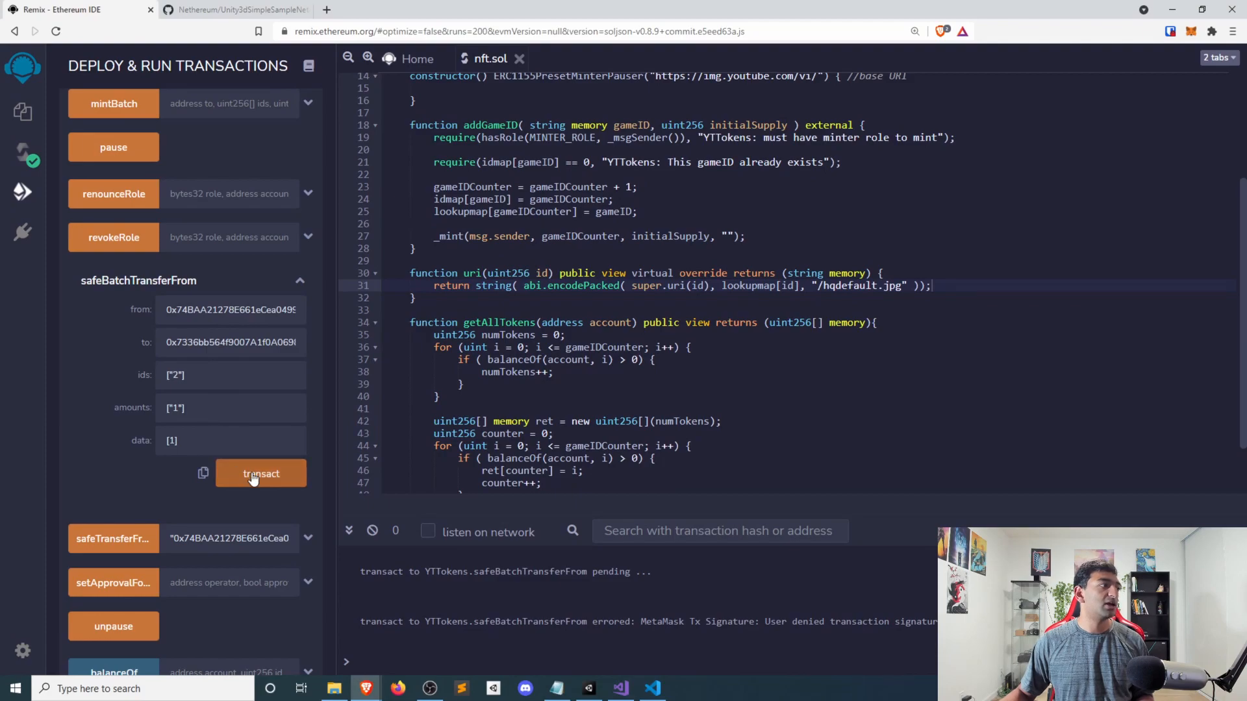
pyautogui.click(261, 472)
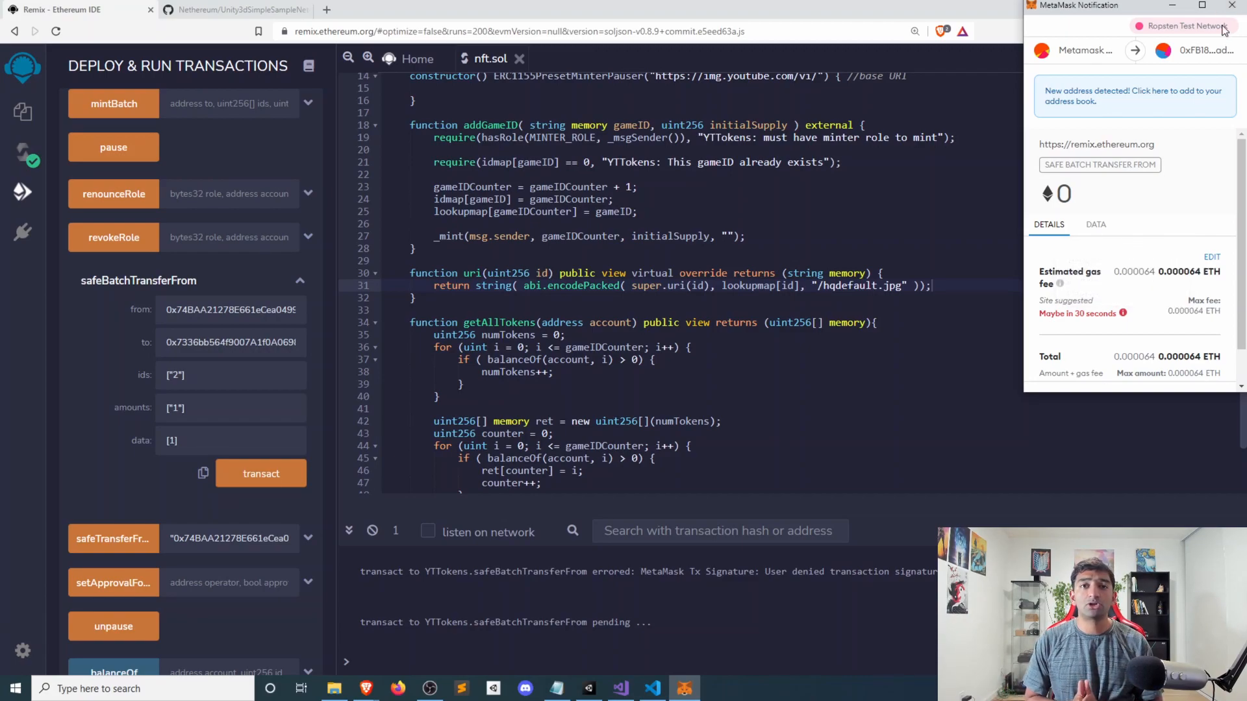
pyautogui.moveTo(1153, 210)
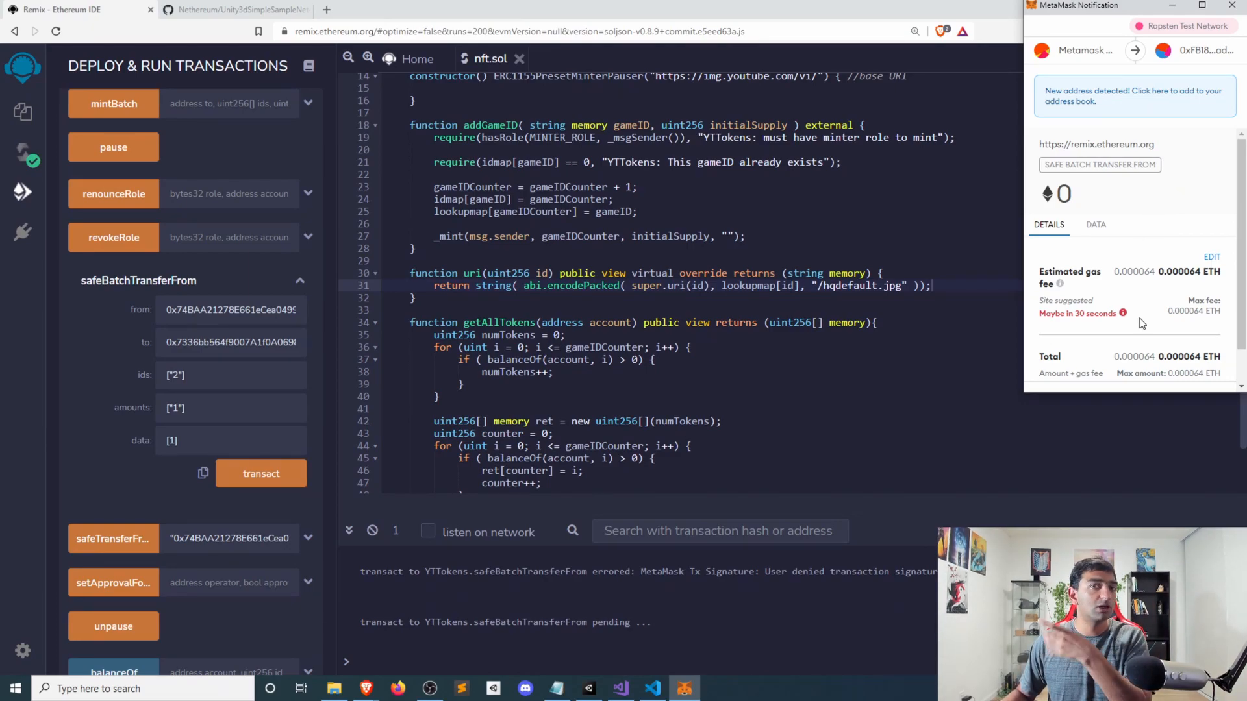
# Confirm the batch transfer transaction in MetaMask.
pyautogui.click(260, 473)
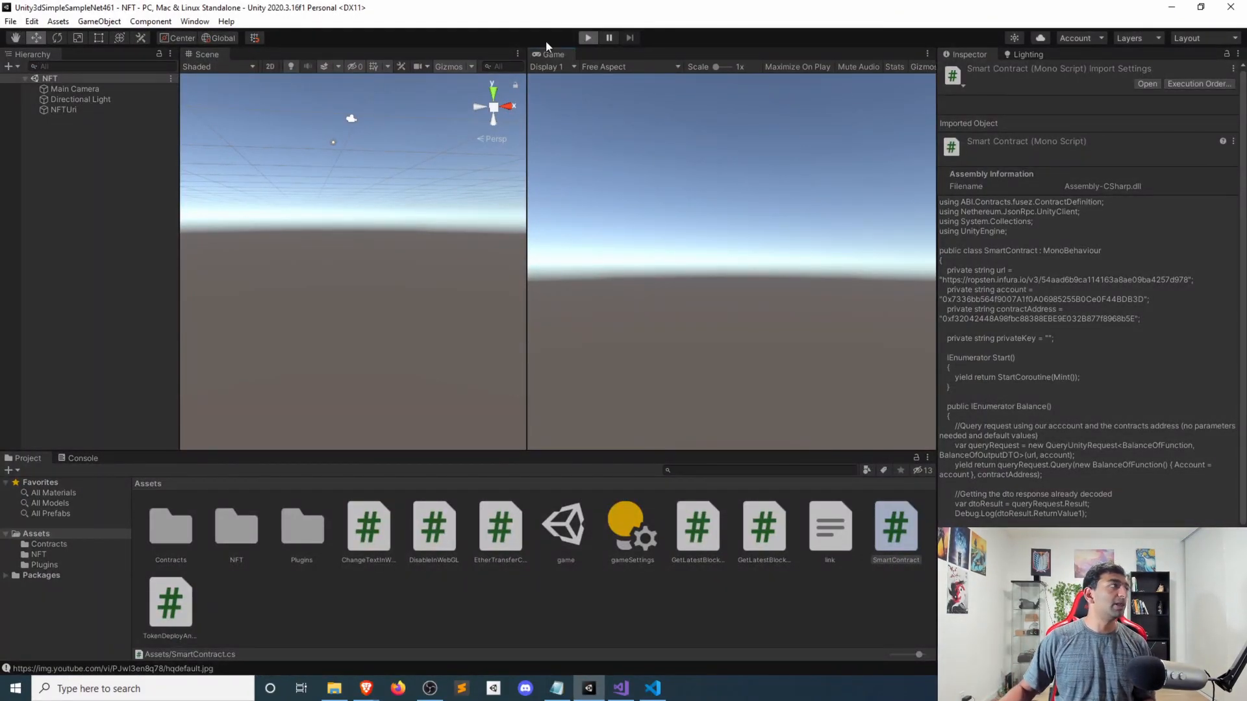
# Check the Remix terminal where the batch transfer is still pending, then return to Unity.
pyautogui.click(587, 37)
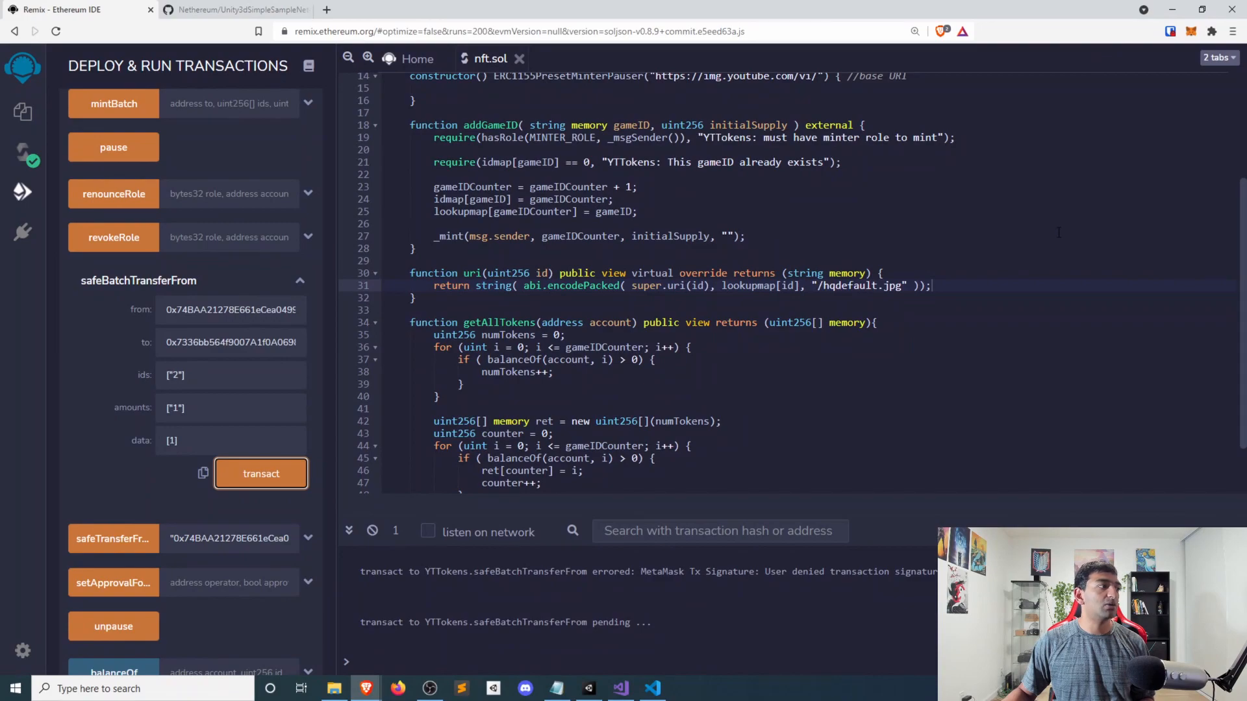
pyautogui.click(588, 688)
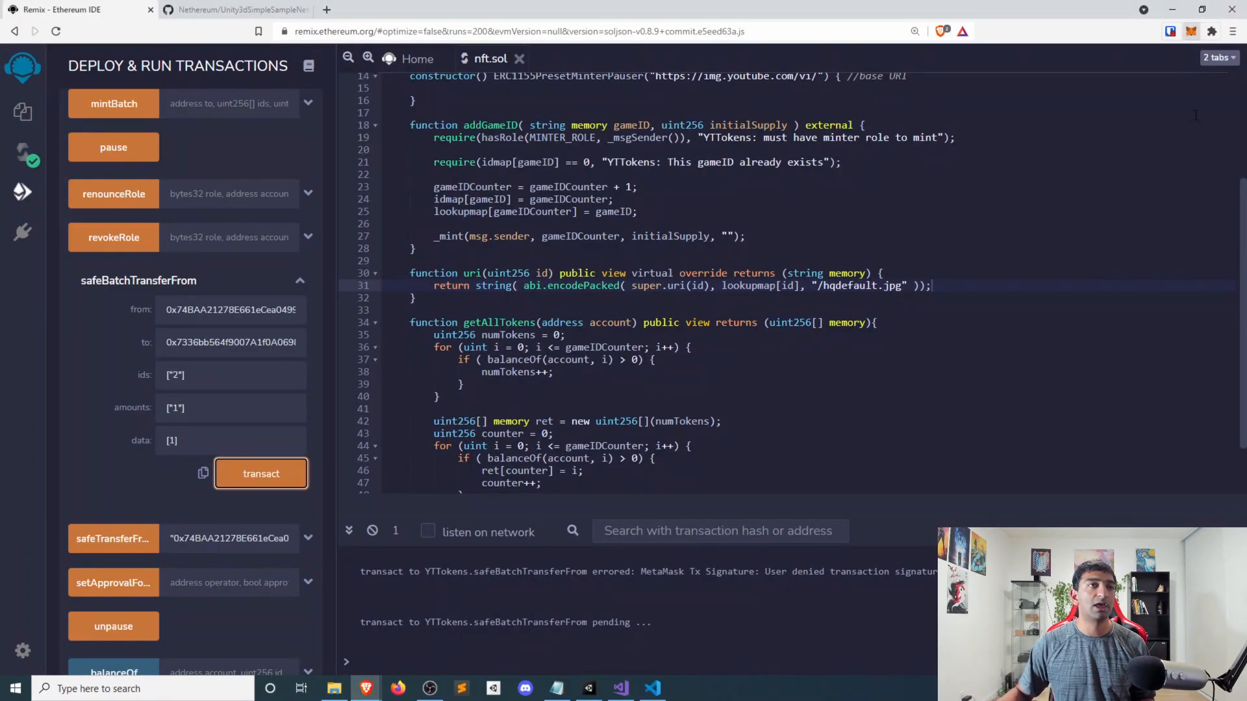
pyautogui.click(1191, 31)
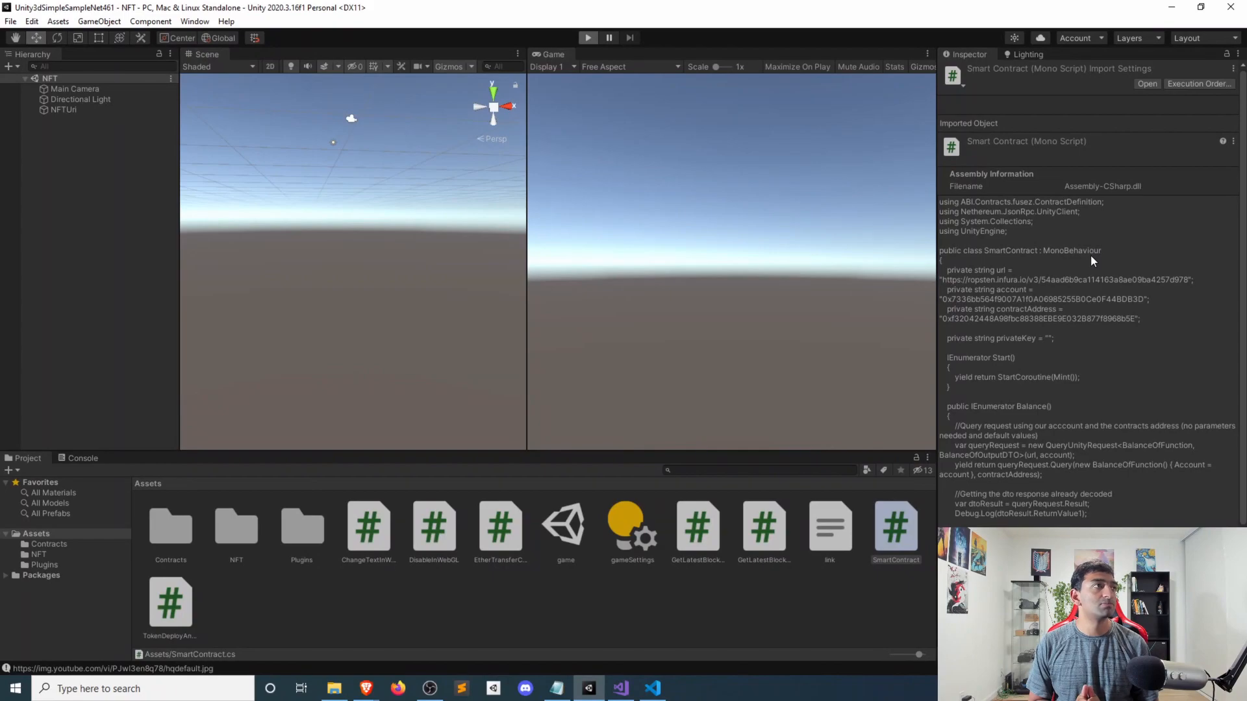
# Run the scene so only the two remaining NFT thumbnail quads spawn.
pyautogui.click(588, 37)
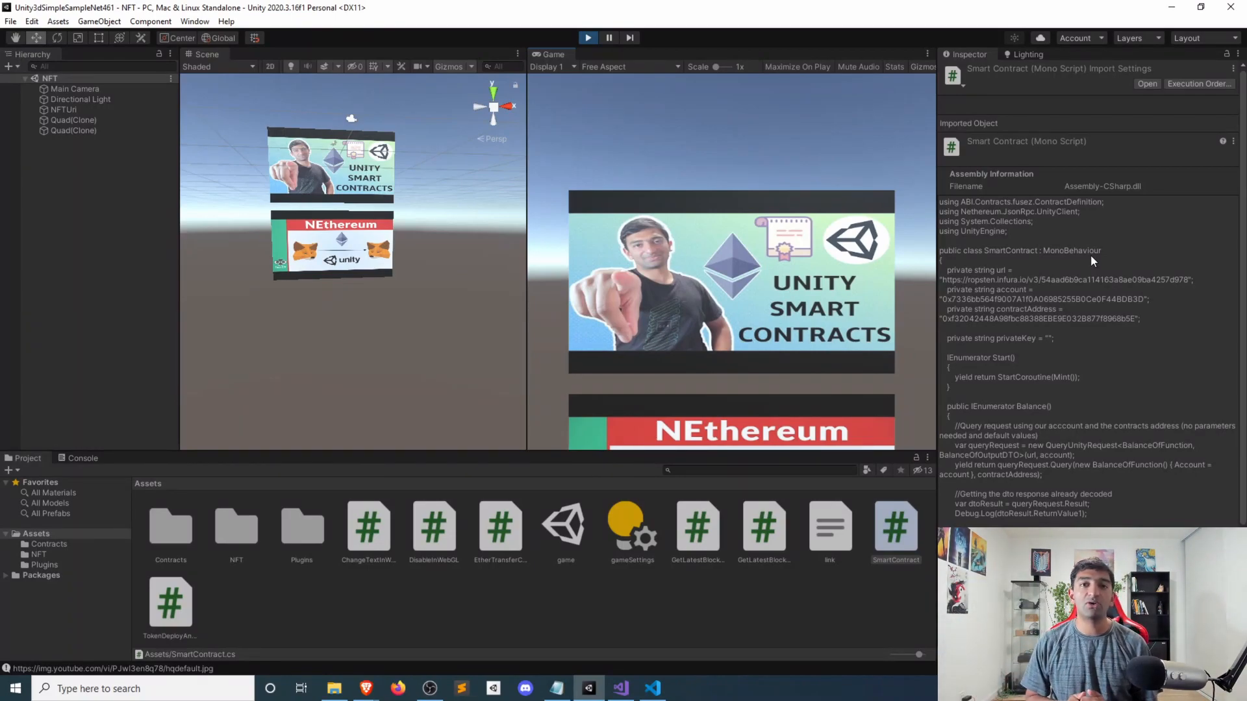
pyautogui.moveTo(656, 348)
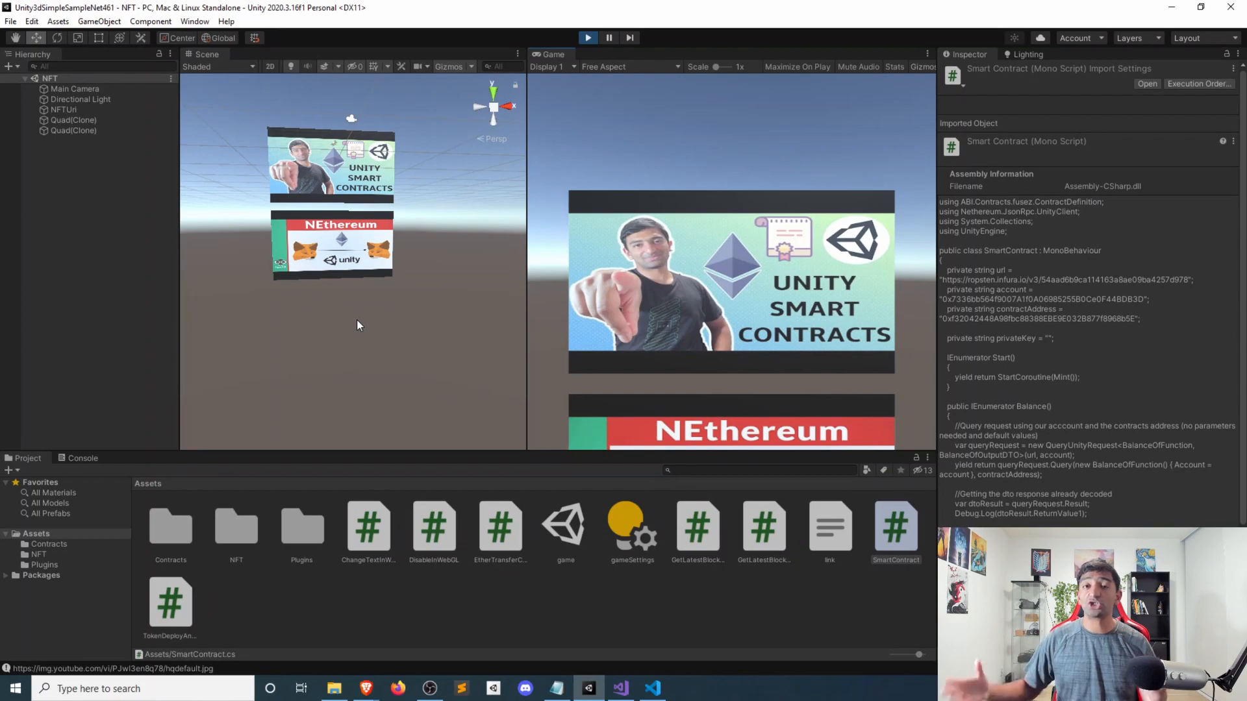
pyautogui.moveTo(373, 347)
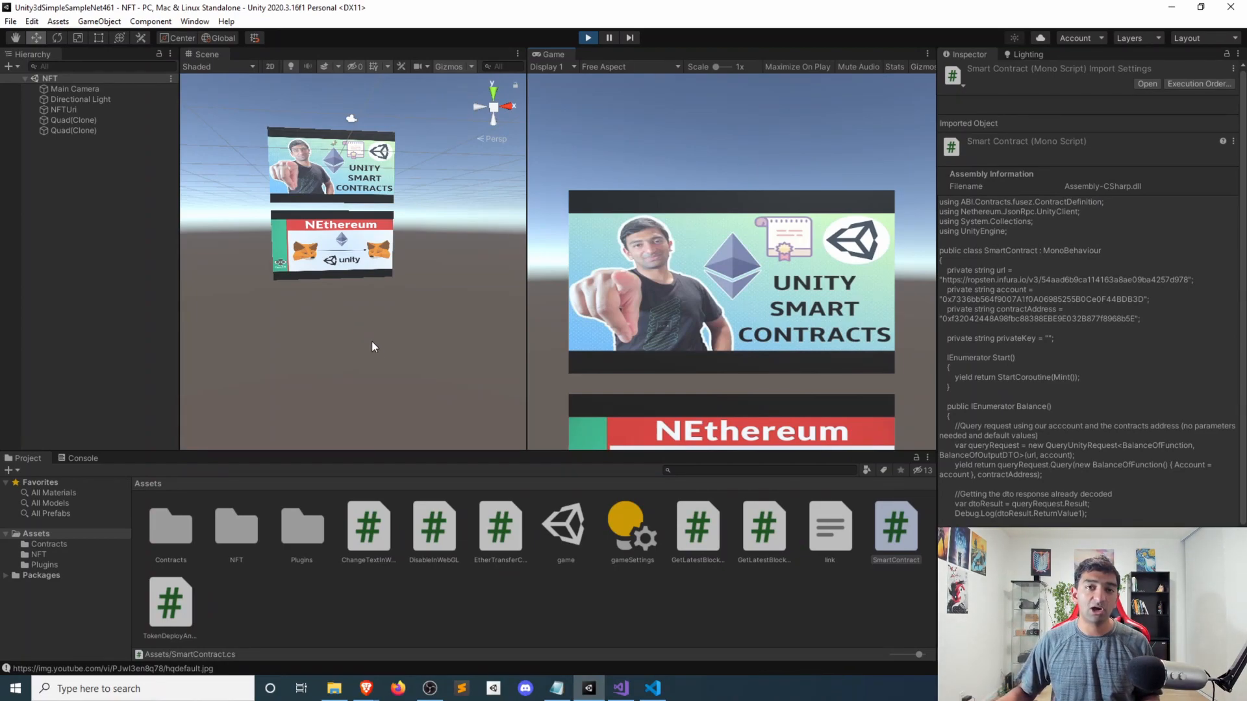